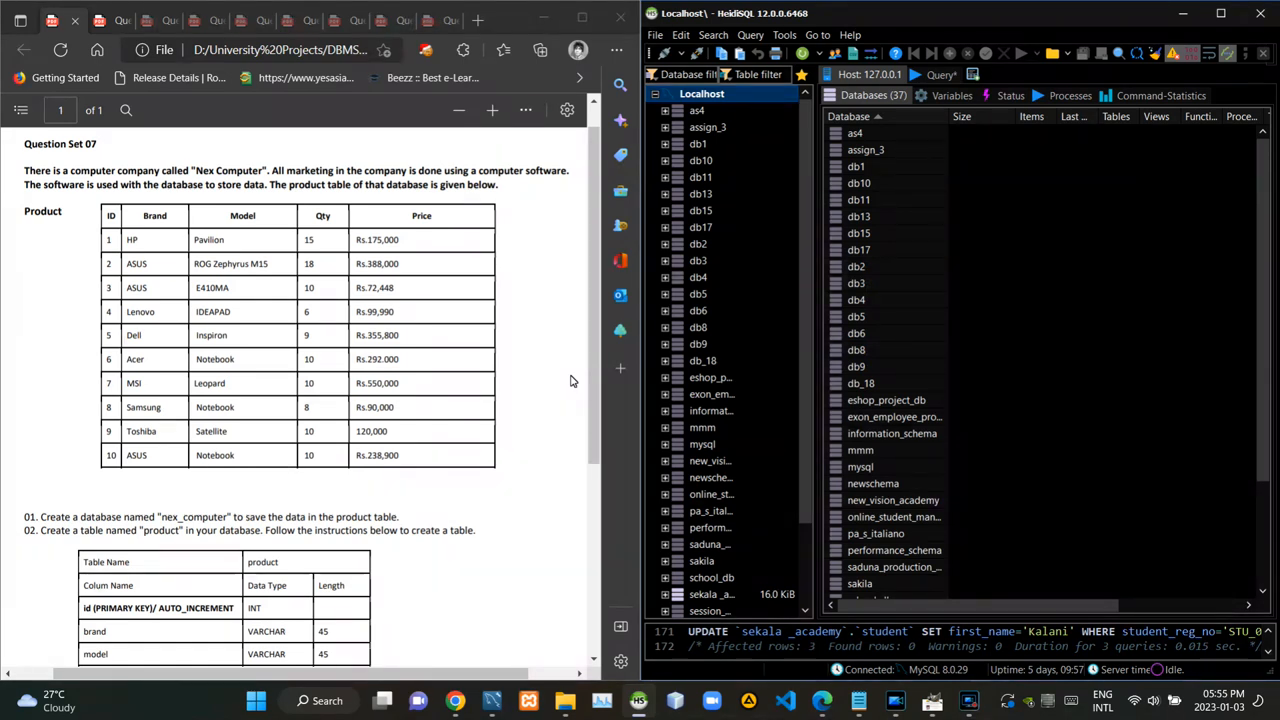
{"action": "mouse_move", "coordinate": [85, 160]}
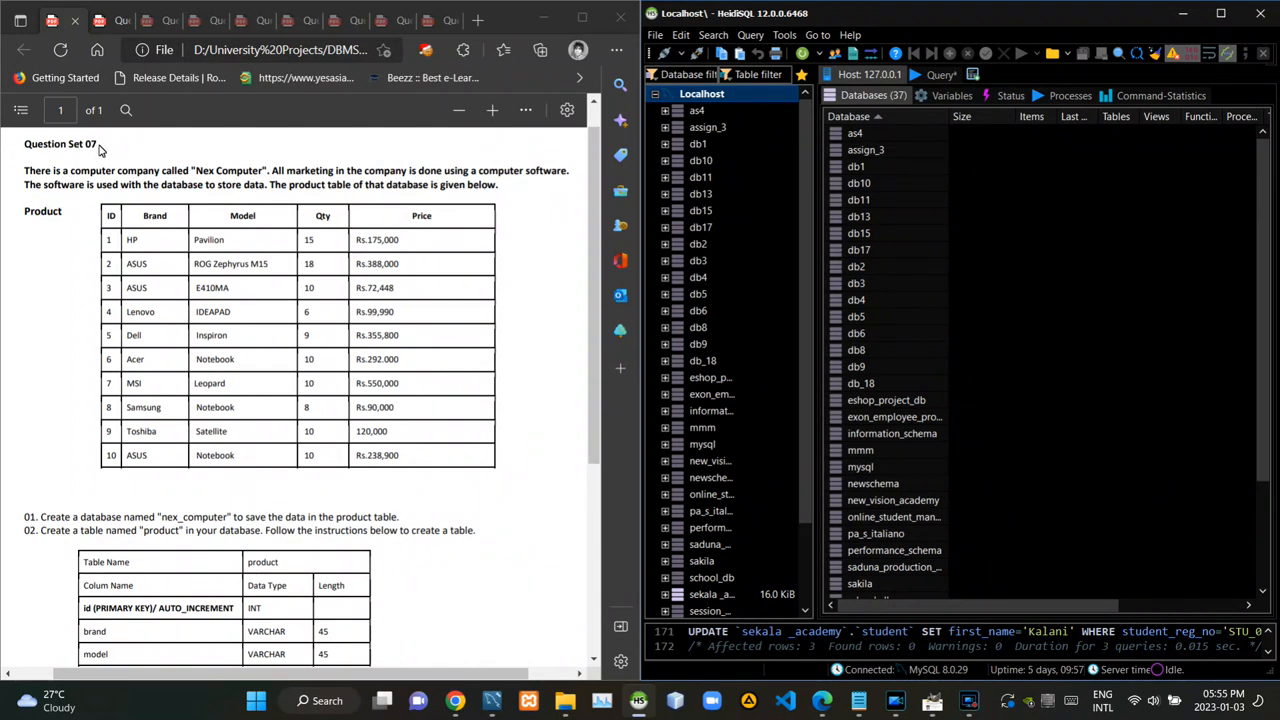
{"action": "mouse_move", "coordinate": [198, 163]}
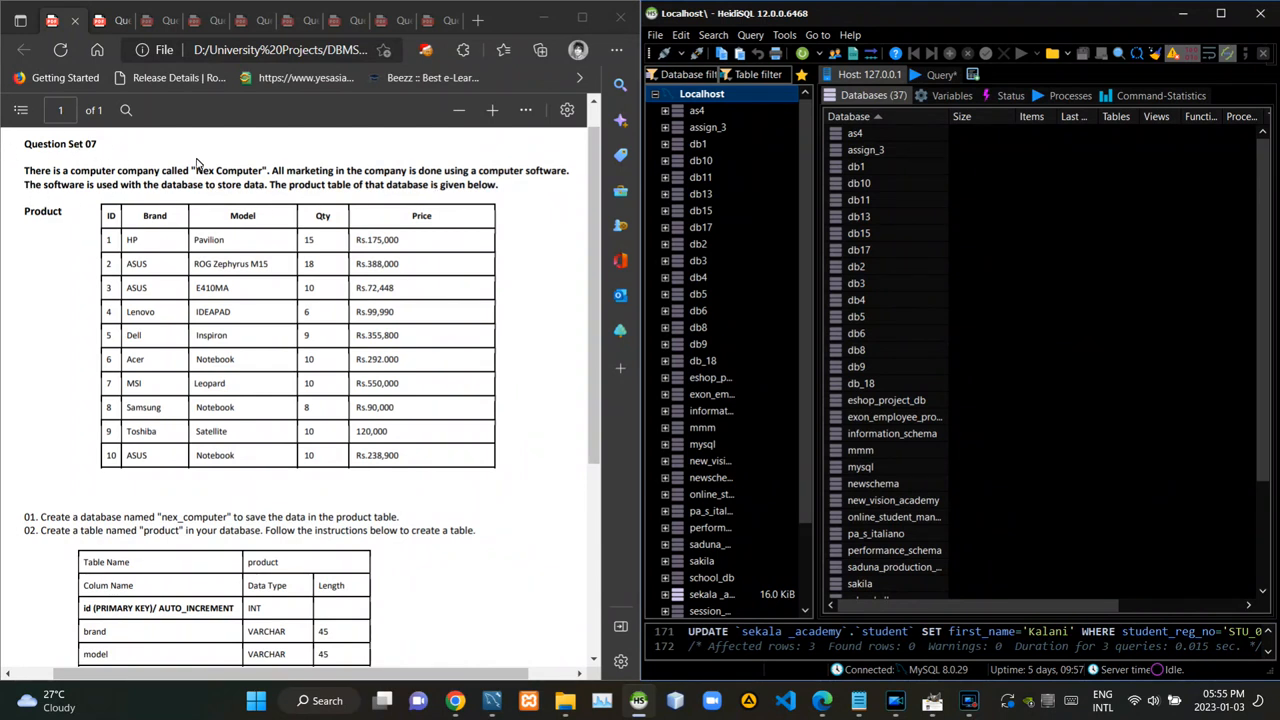
{"action": "mouse_move", "coordinate": [335, 168]}
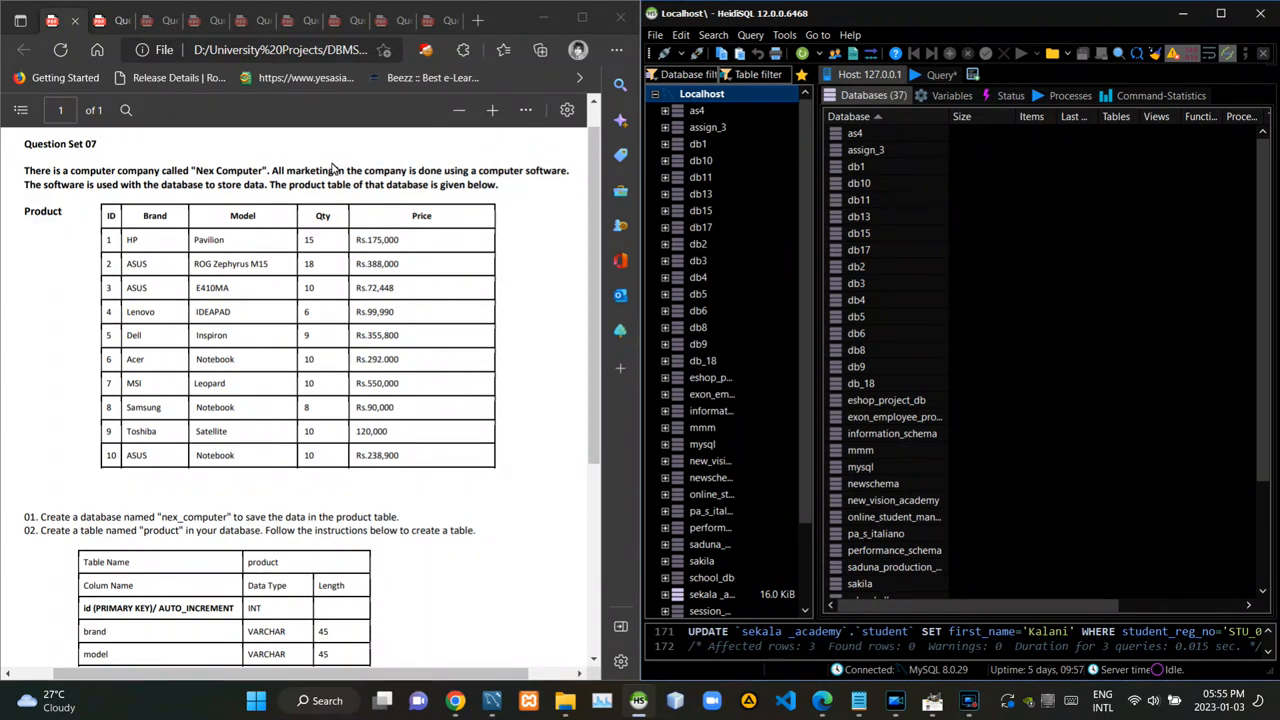
{"action": "mouse_move", "coordinate": [268, 243]}
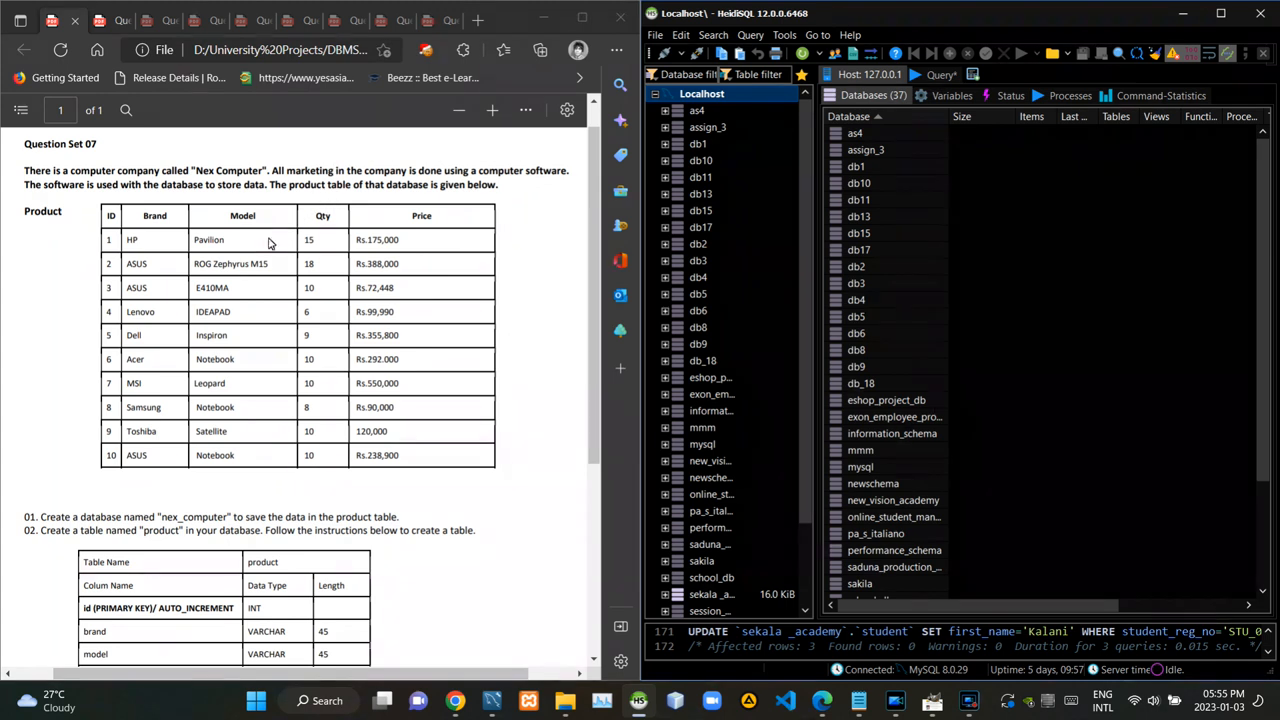
{"action": "mouse_move", "coordinate": [95, 518]}
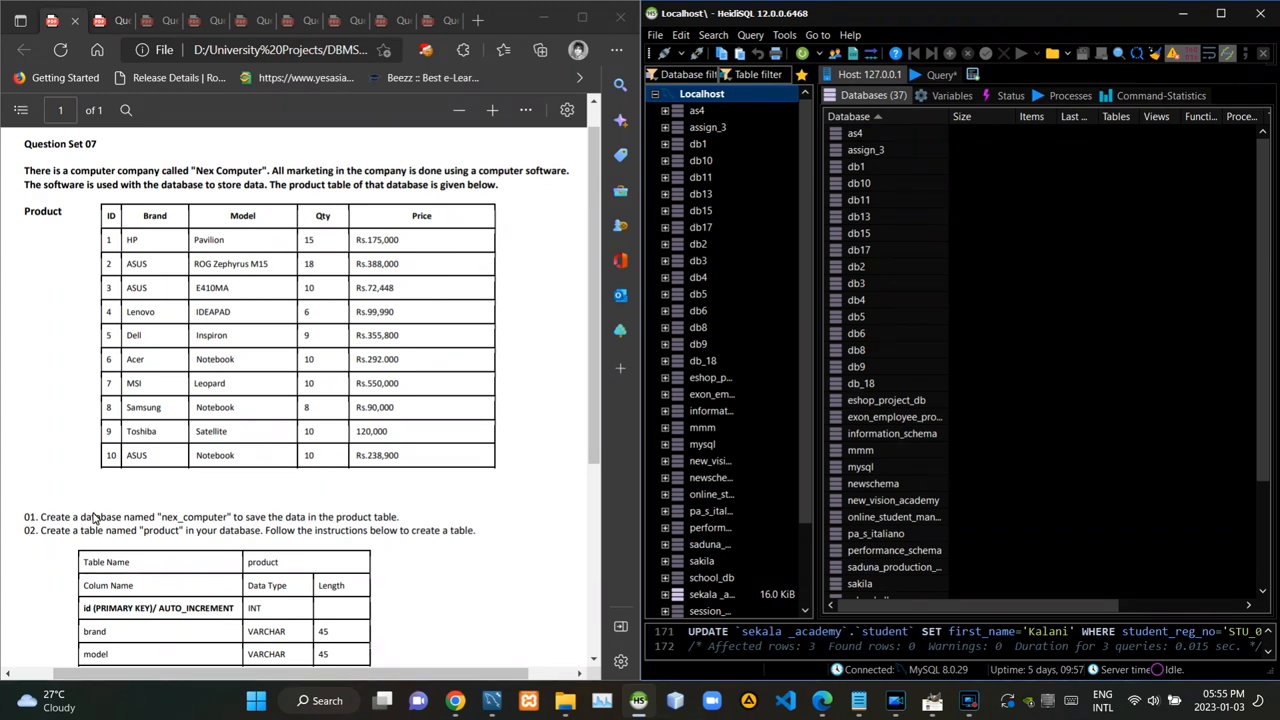
{"action": "mouse_move", "coordinate": [332, 526]}
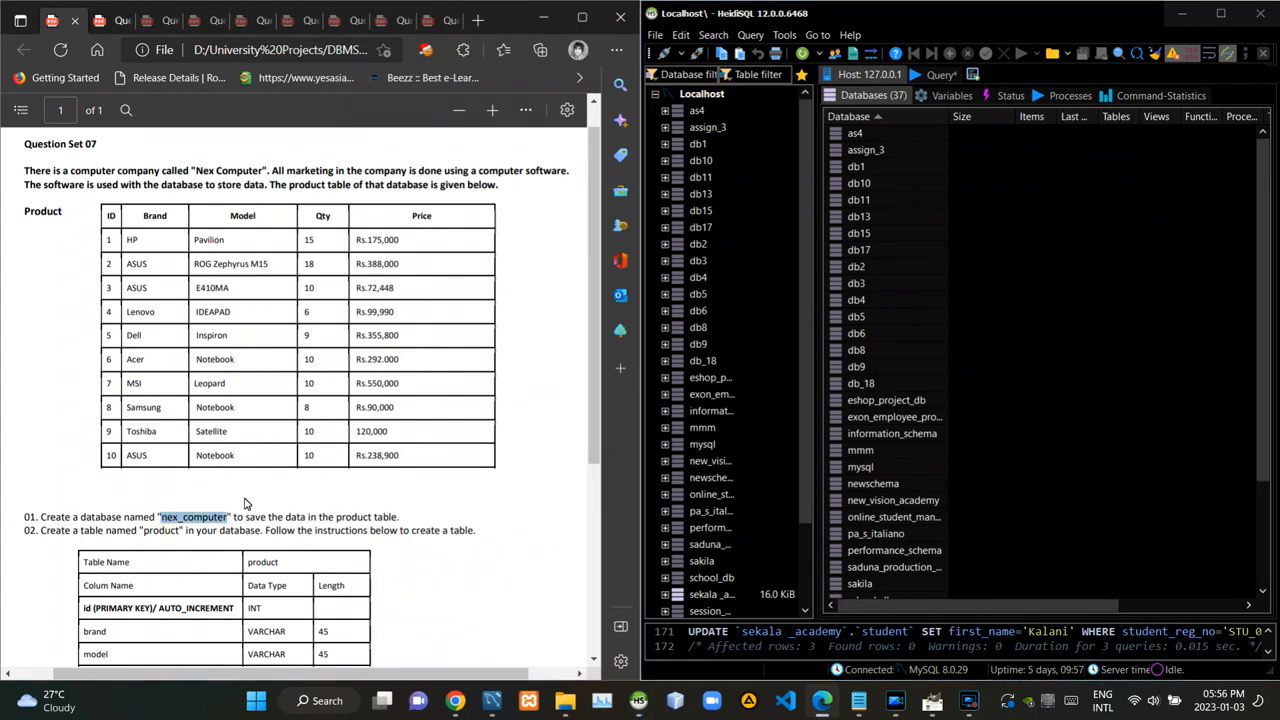
- Create the nex_computer database under Localhost and select it in the tree
{"action": "right_click", "coordinate": [701, 93]}
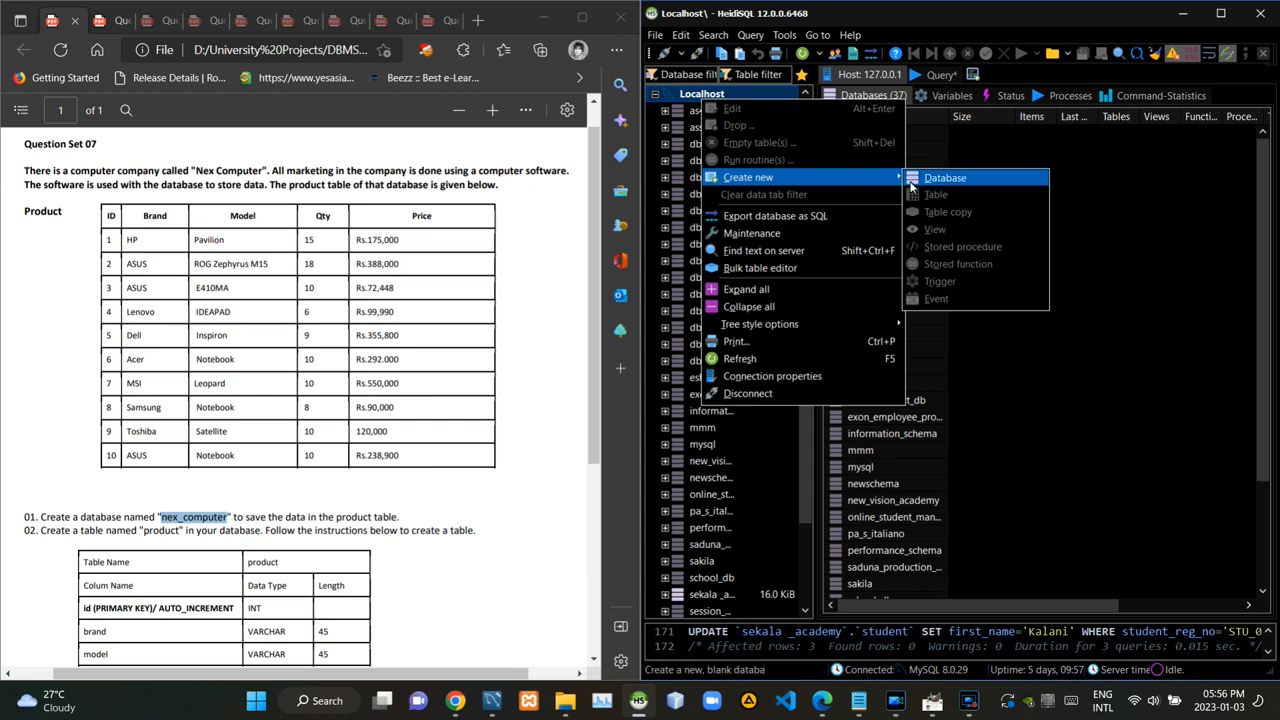
{"action": "left_click", "coordinate": [945, 177]}
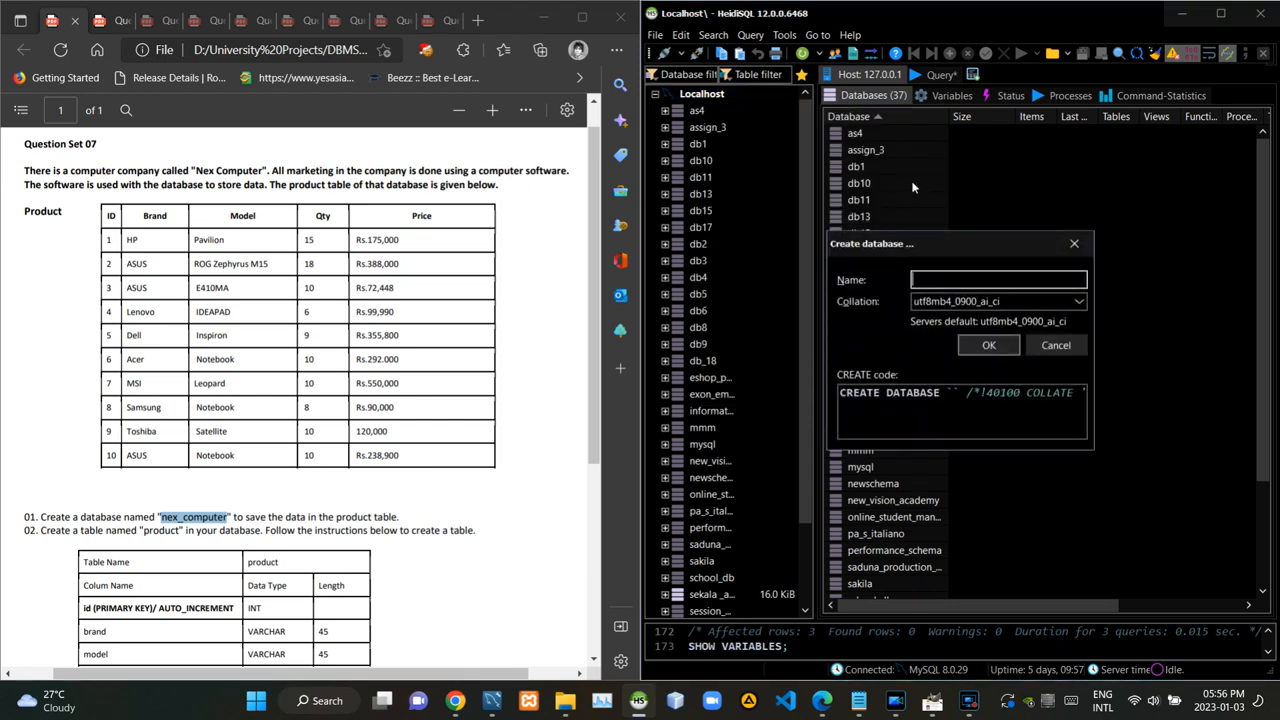
{"action": "left_click", "coordinate": [988, 345]}
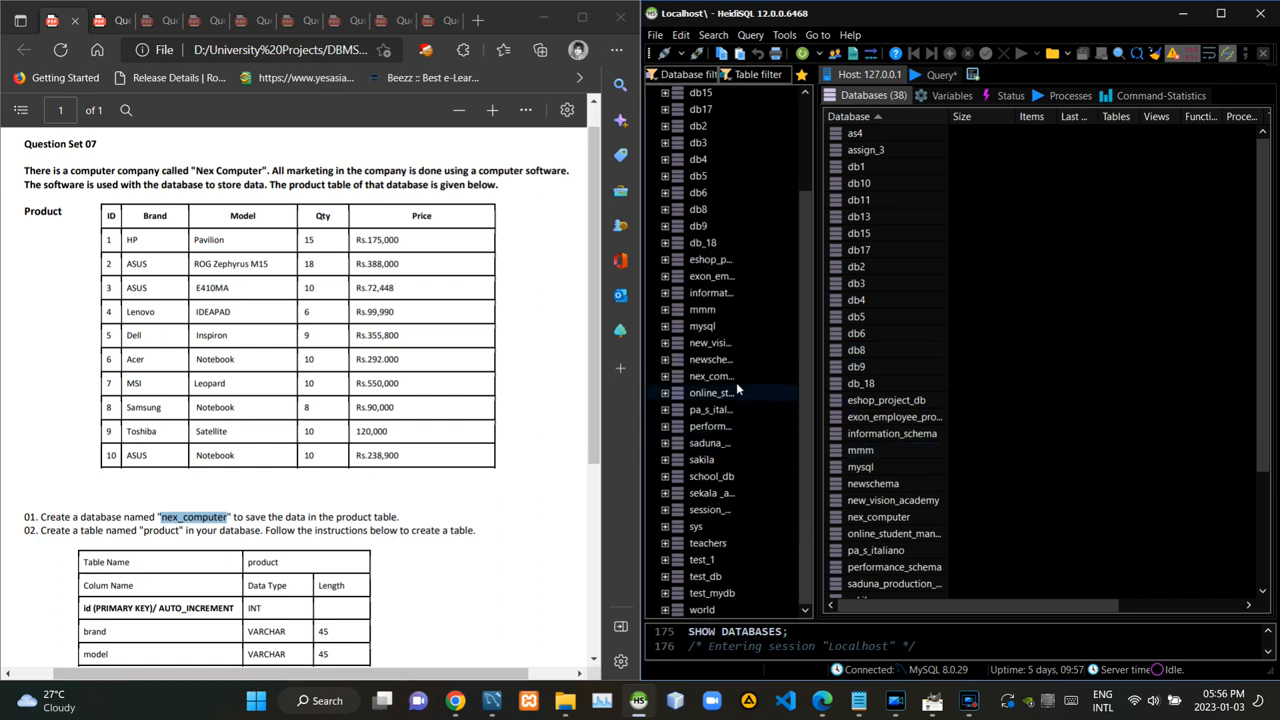
{"action": "left_click", "coordinate": [710, 376]}
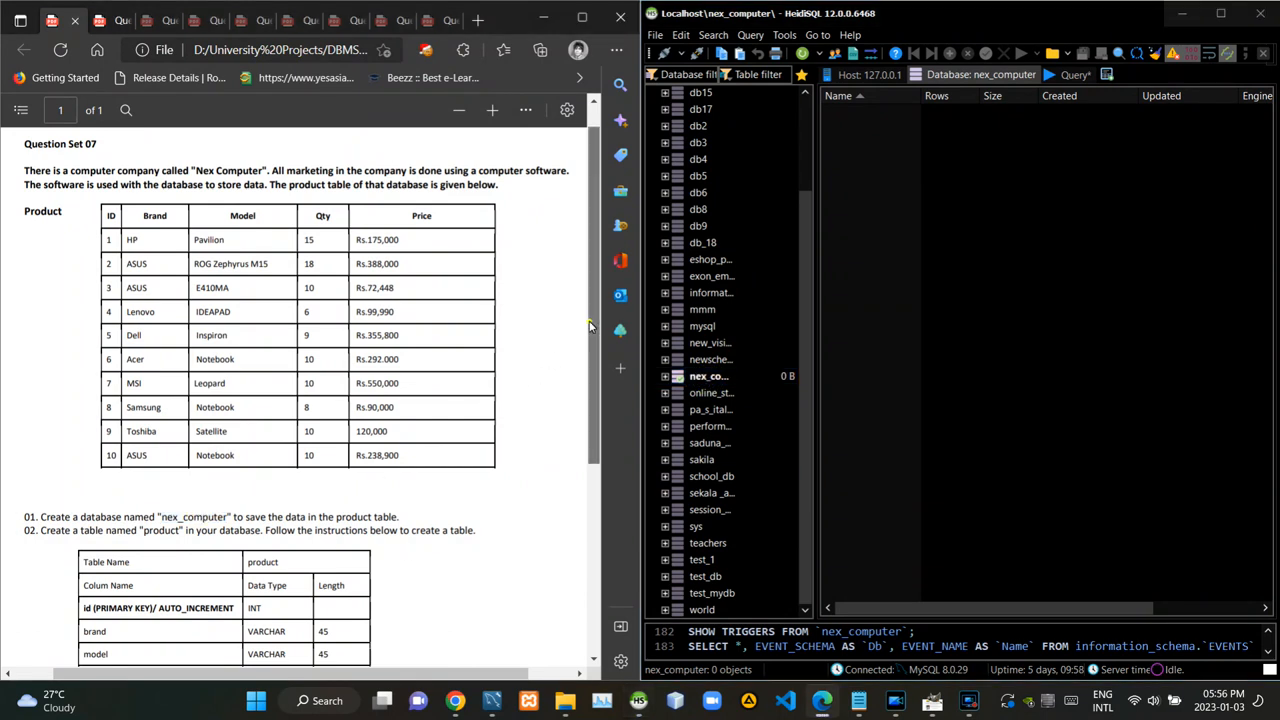
{"action": "scroll", "scroll_direction": "down", "scroll_amount": 3}
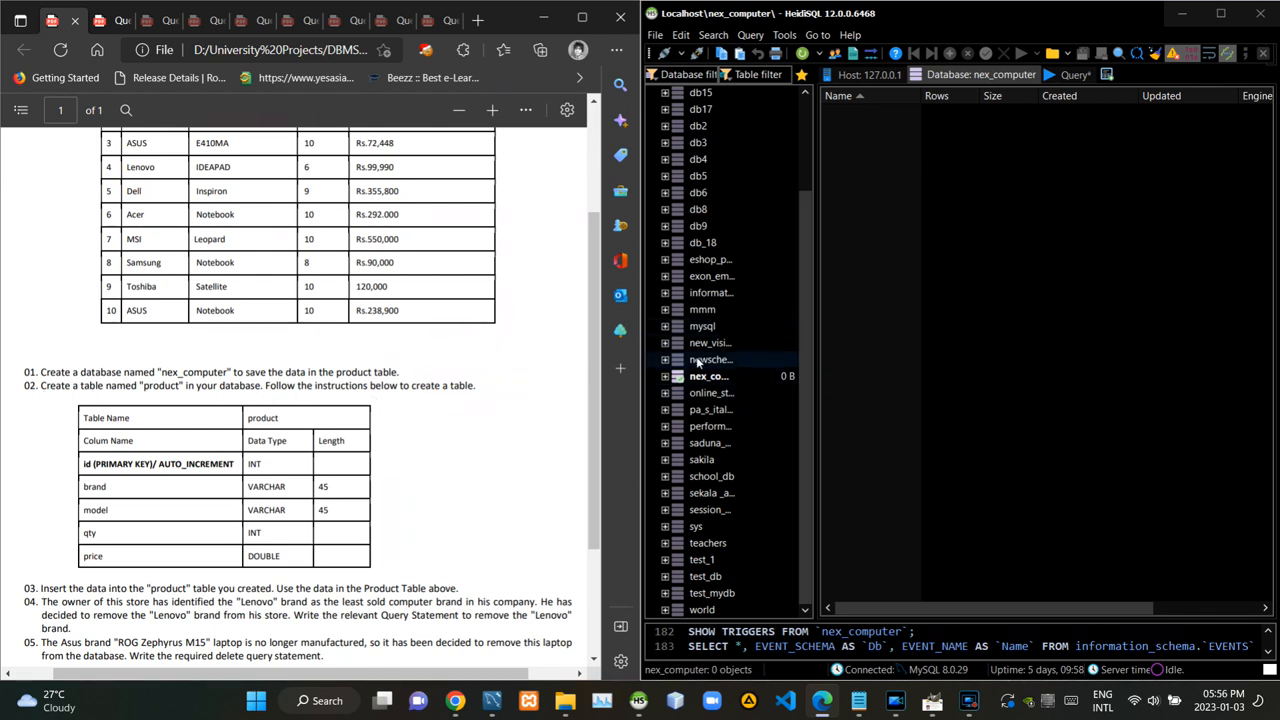
- Start a new table in nex_computer and name it 'product'
{"action": "right_click", "coordinate": [708, 376]}
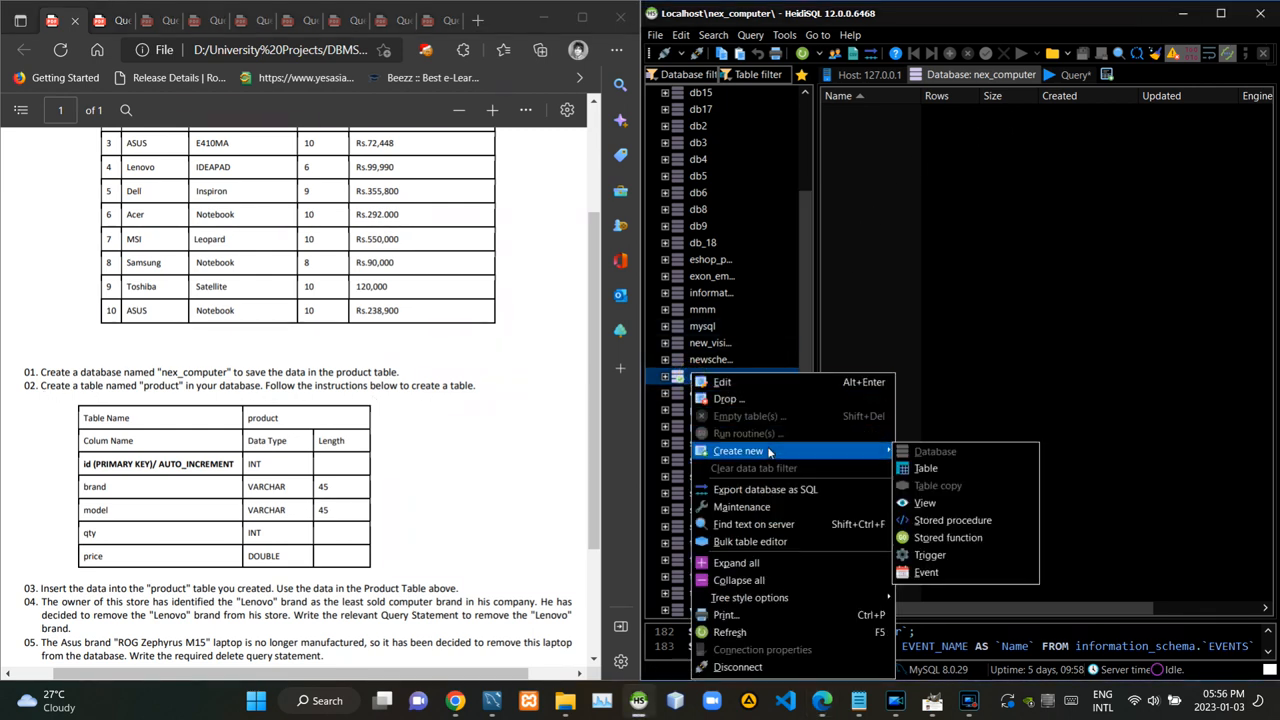
{"action": "left_click", "coordinate": [925, 468]}
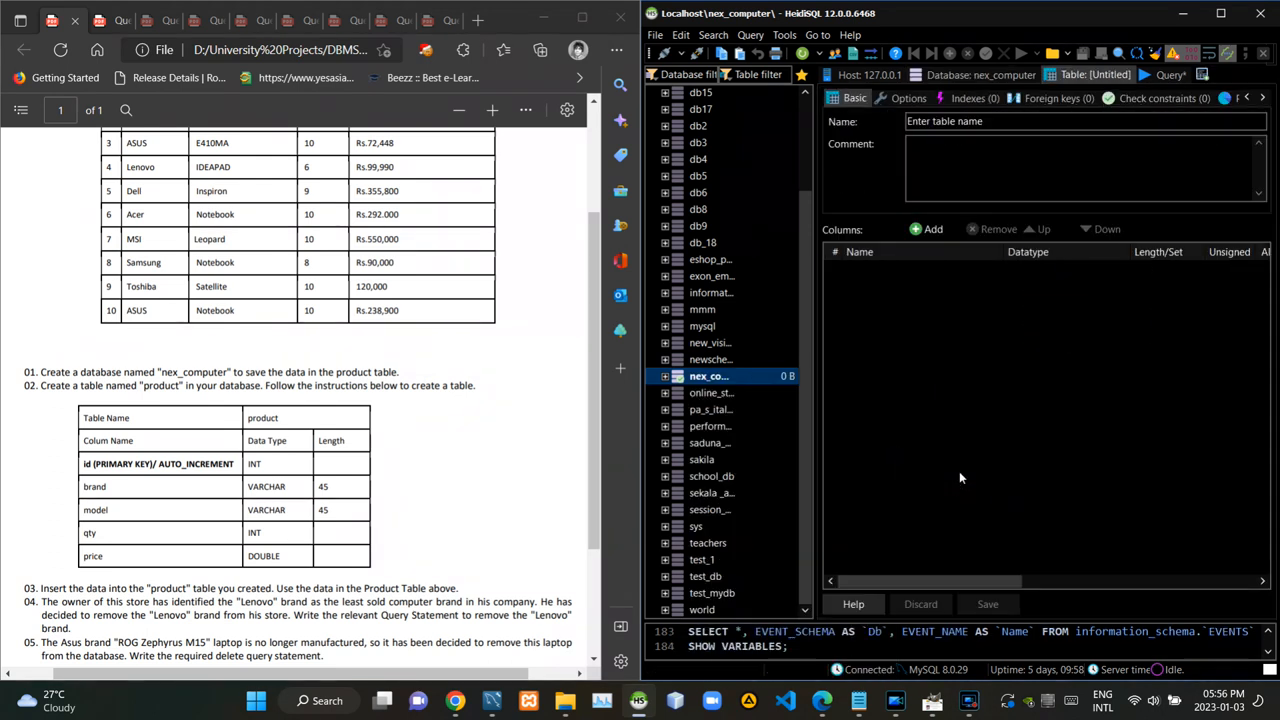
{"action": "left_click", "coordinate": [1085, 121]}
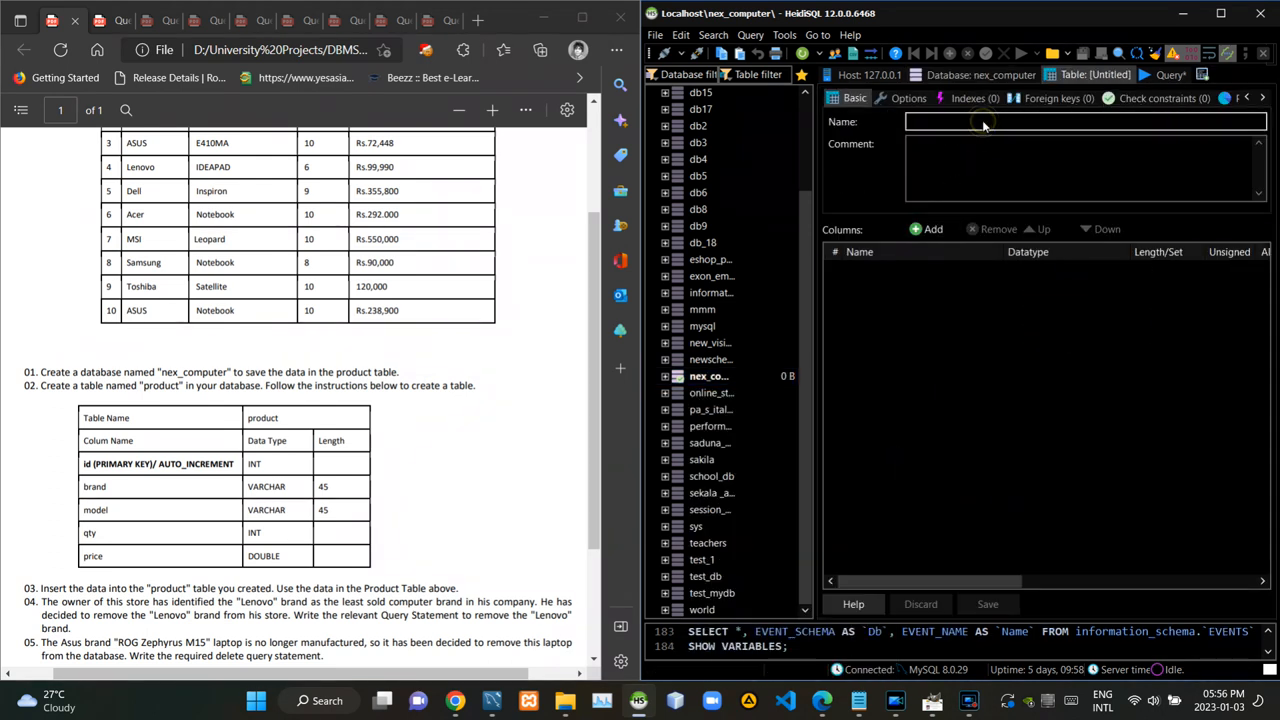
{"action": "type", "text": "produ"}
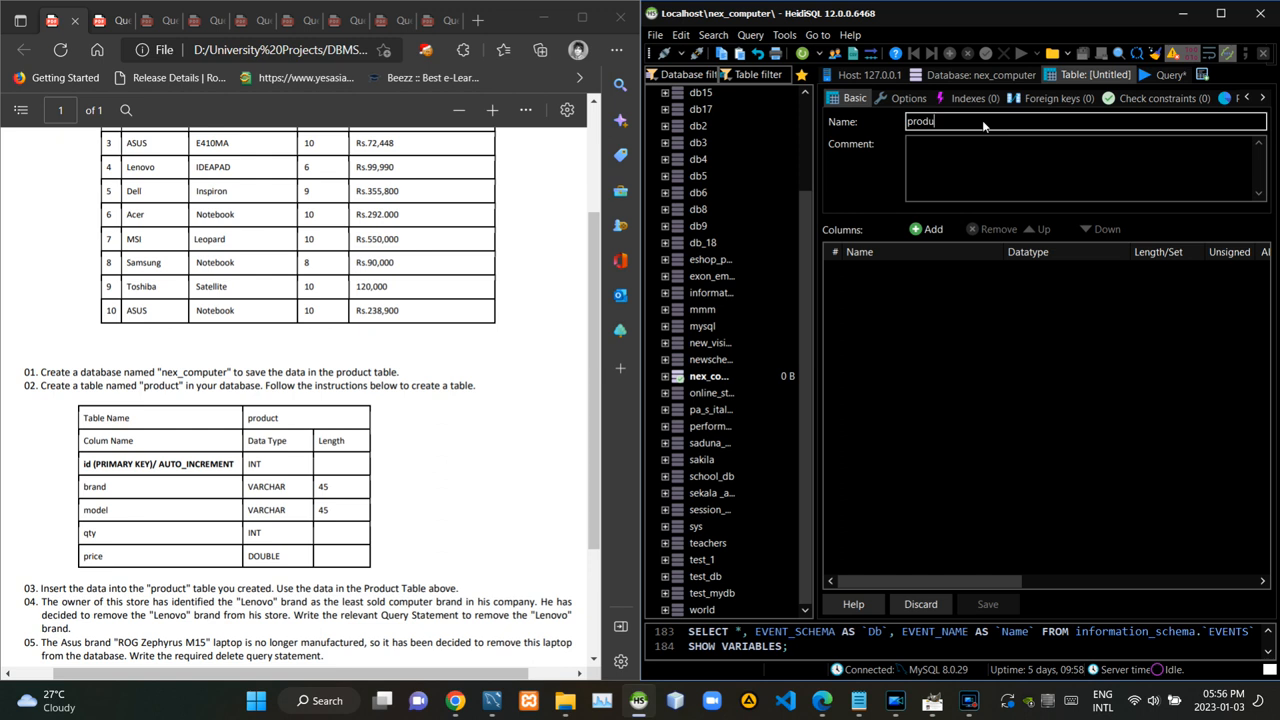
{"action": "type", "text": "ct"}
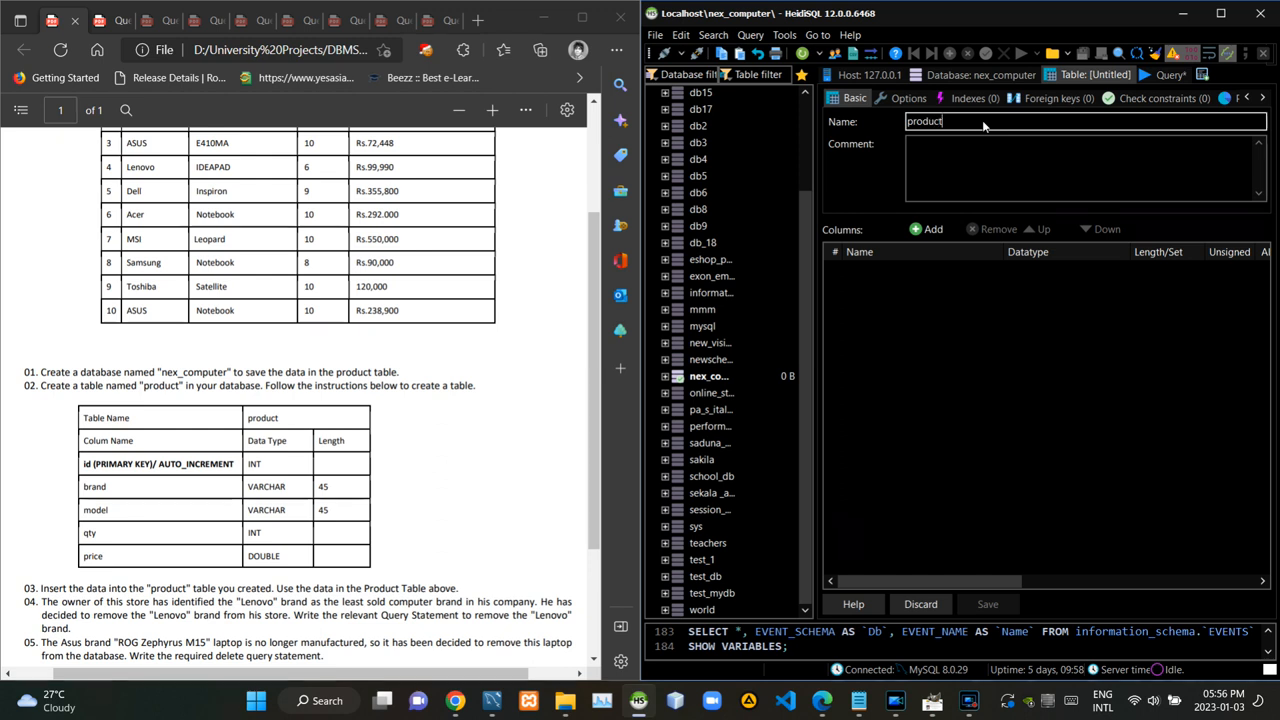
{"action": "mouse_move", "coordinate": [903, 488]}
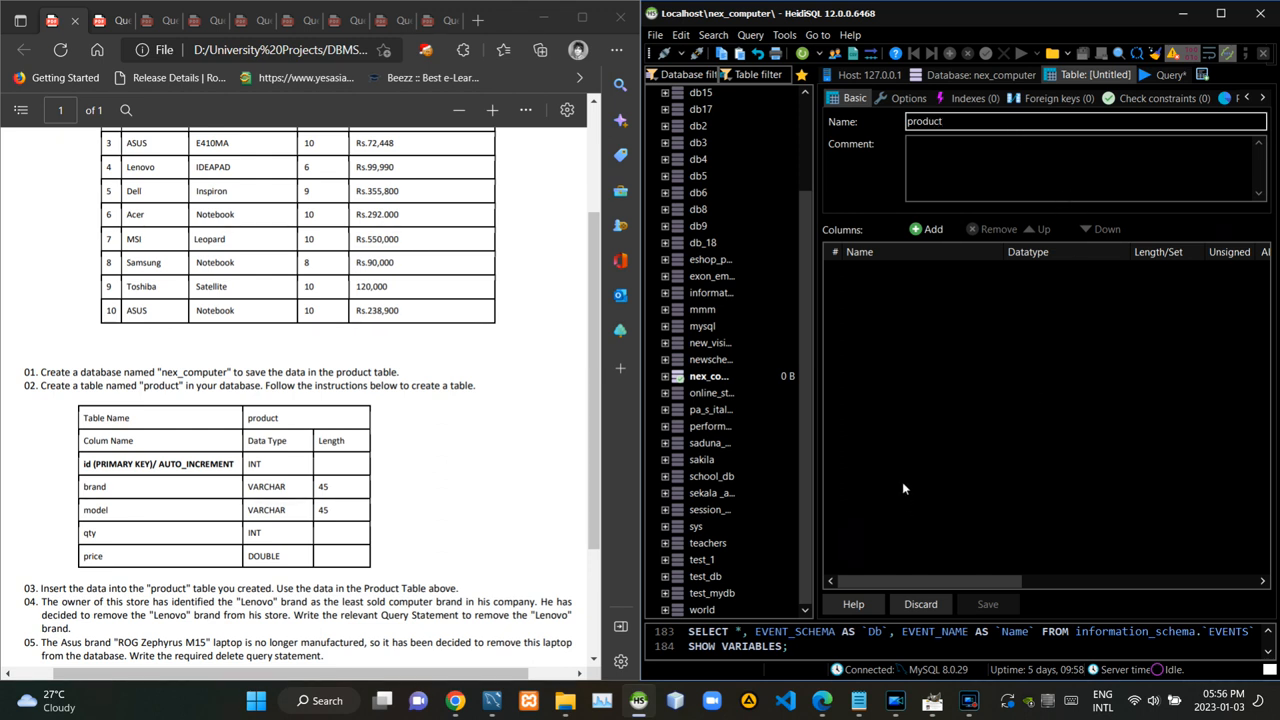
- Add id (primary key), brand, model VARCHAR(45), qty INT and price DOUBLE columns, then save
{"action": "left_click", "coordinate": [933, 229]}
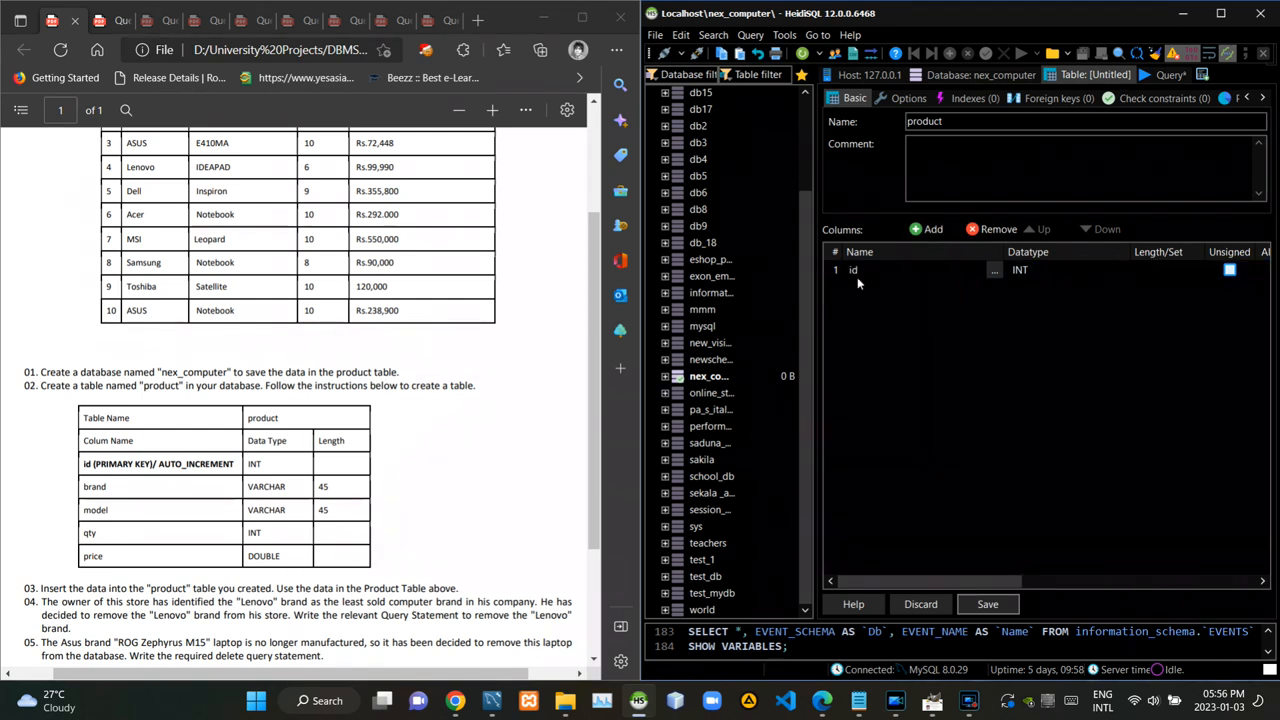
{"action": "left_click", "coordinate": [970, 98]}
{"action": "type", "text": "45"}
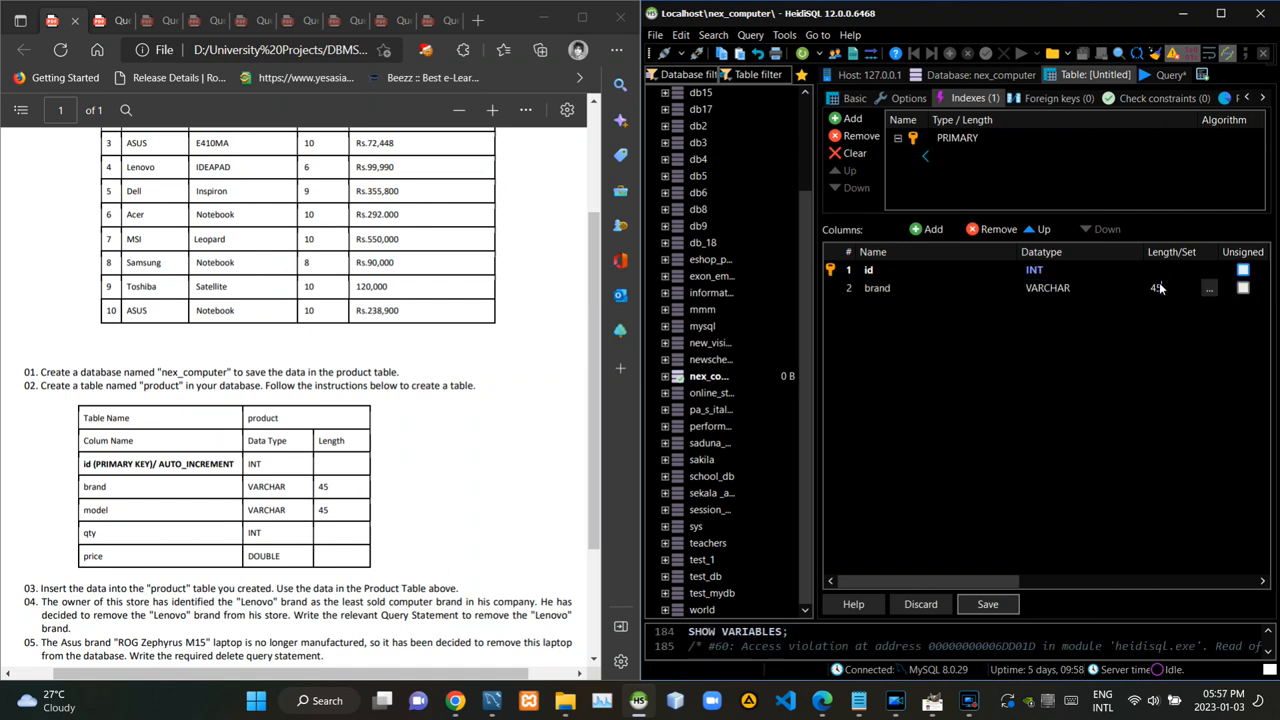
{"action": "left_click", "coordinate": [932, 229]}
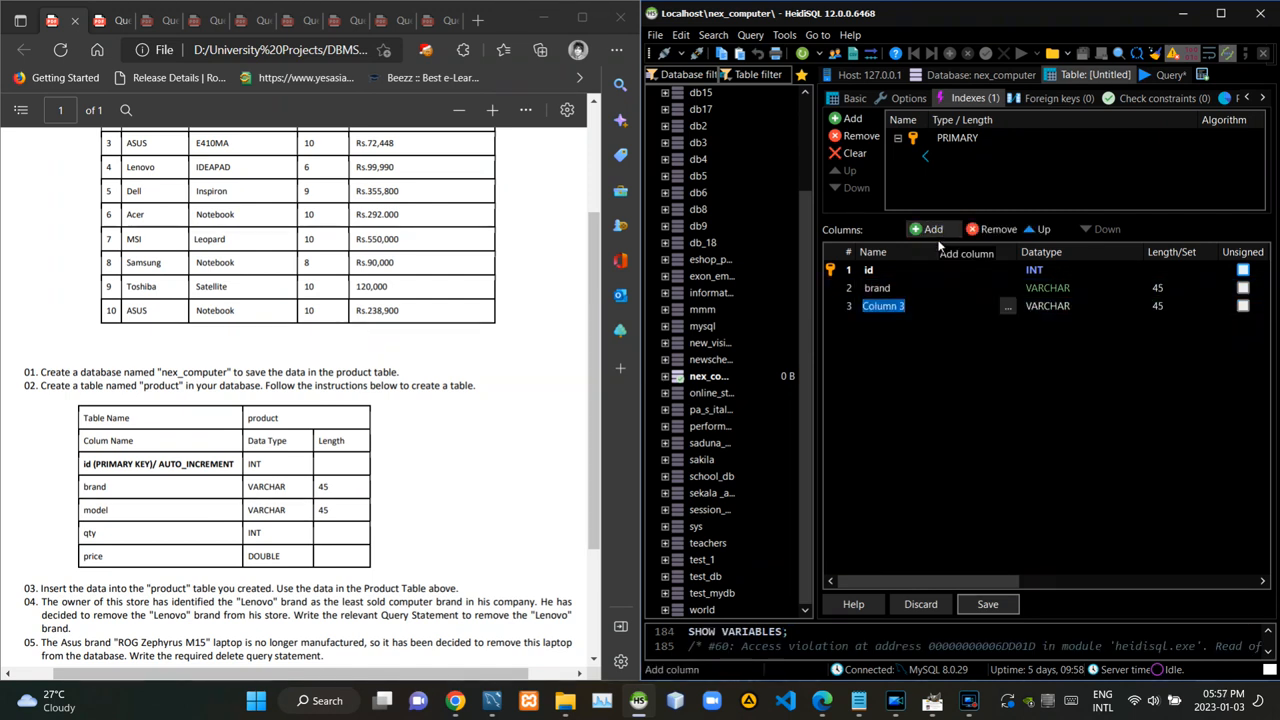
{"action": "left_click", "coordinate": [931, 229]}
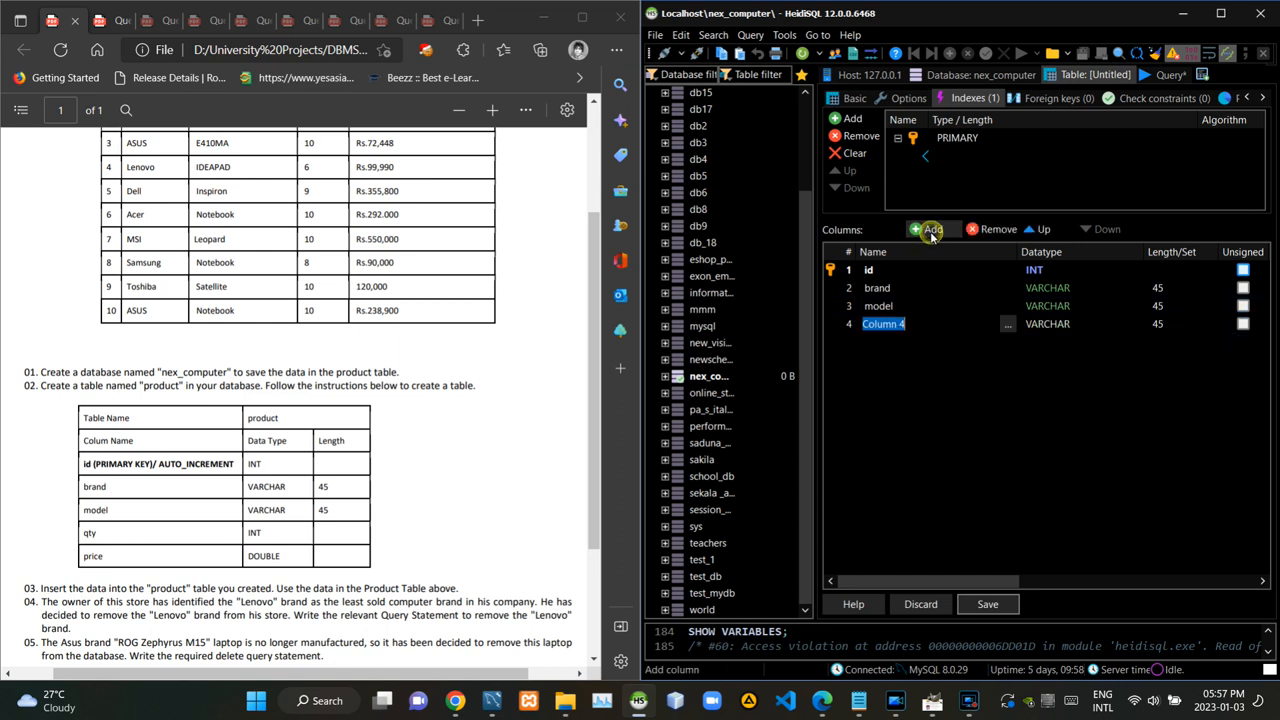
{"action": "left_click", "coordinate": [1047, 323]}
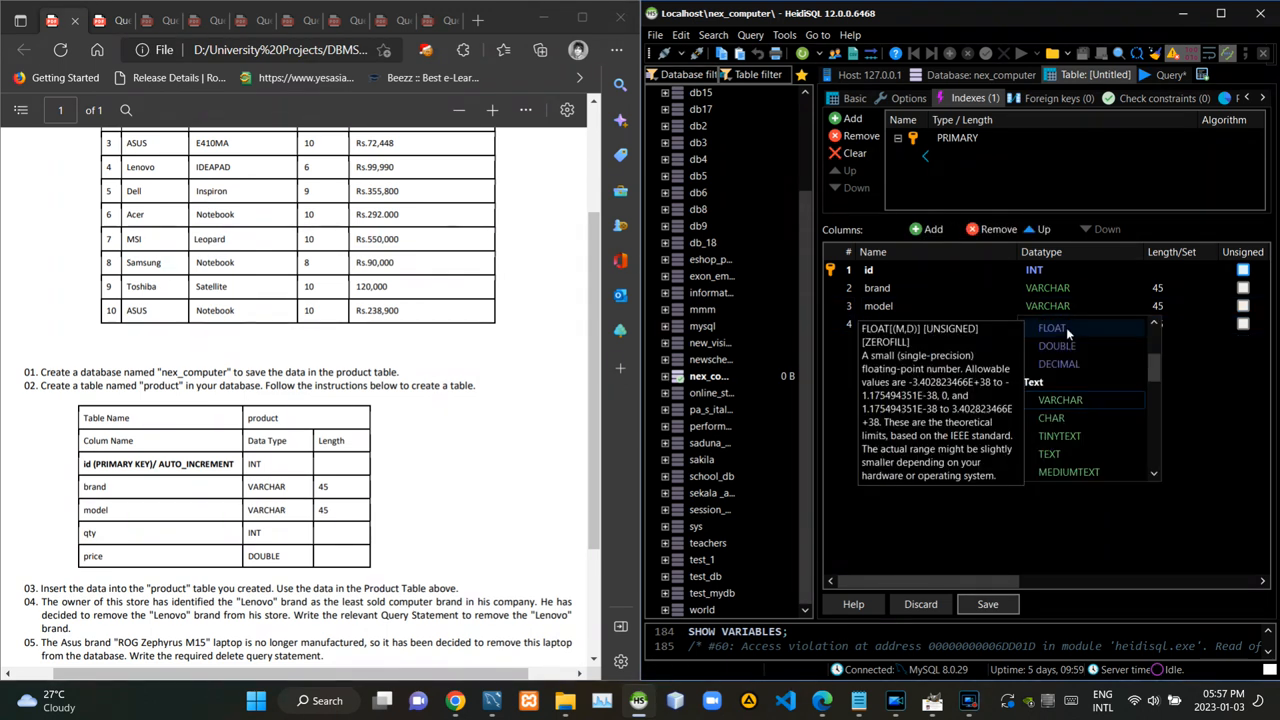
{"action": "left_click", "coordinate": [1032, 328]}
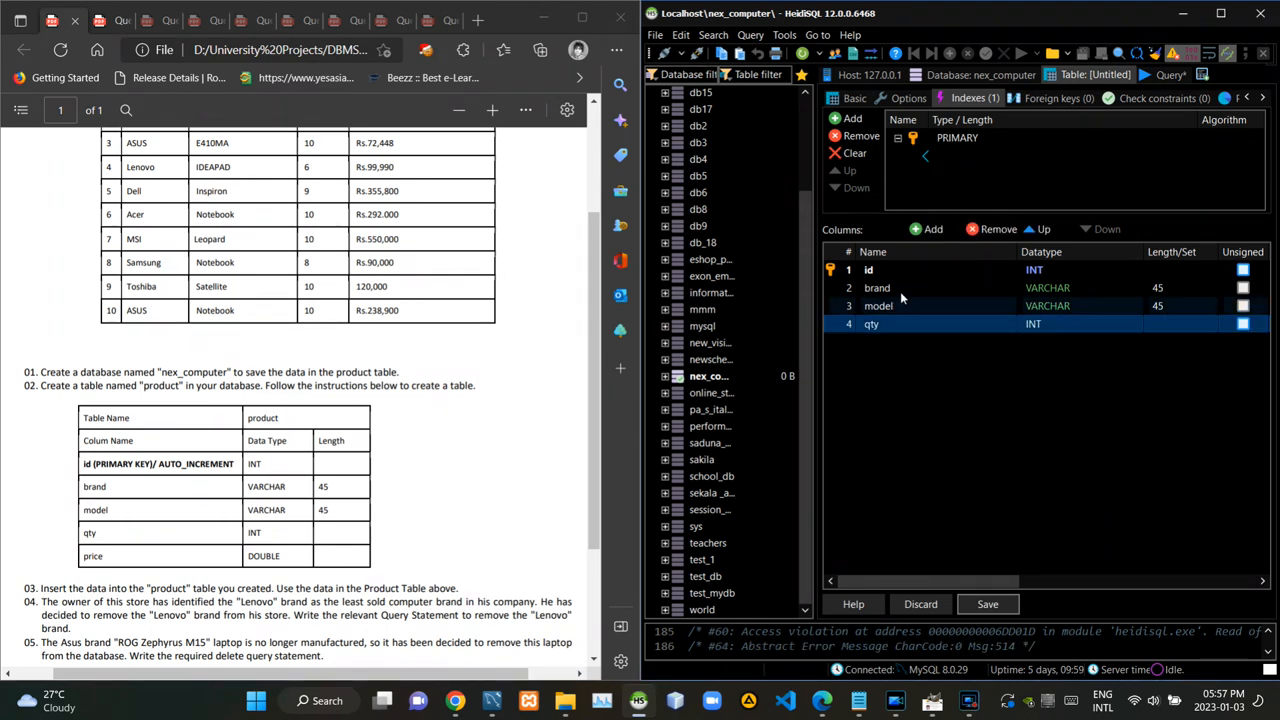
{"action": "left_click", "coordinate": [1080, 323]}
{"action": "type", "text": "price"}
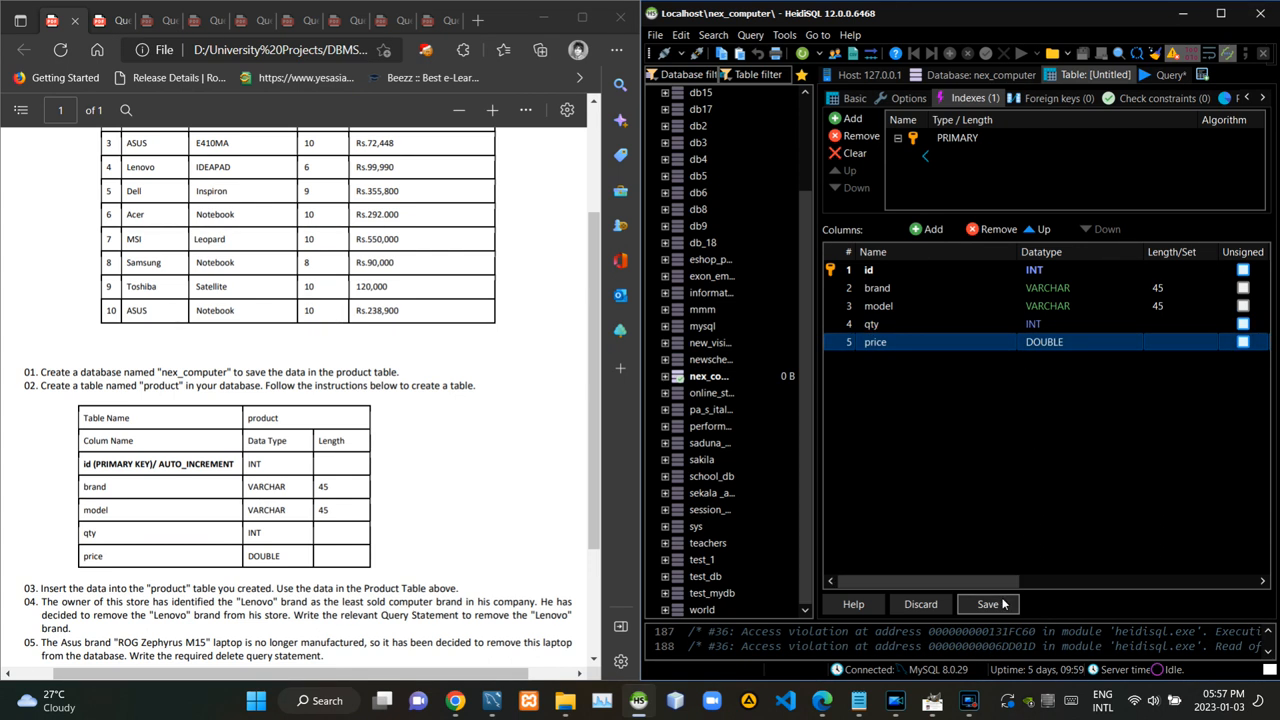
{"action": "left_click", "coordinate": [987, 603]}
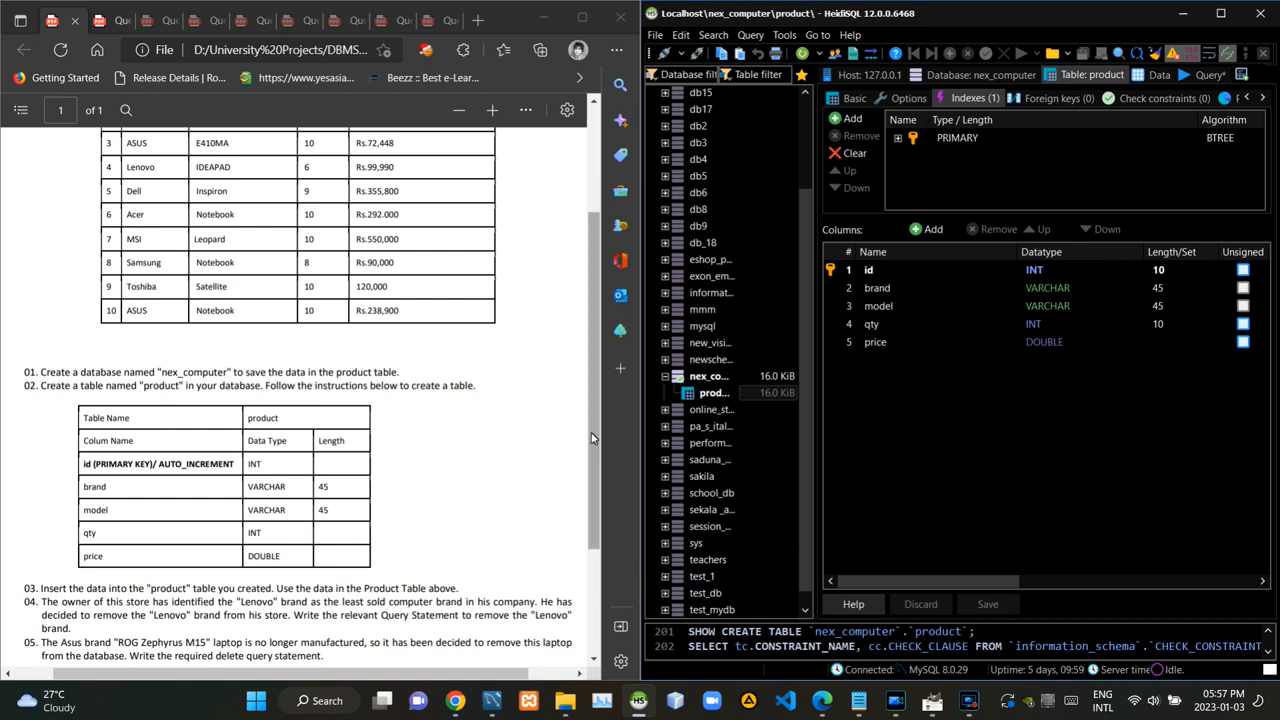
{"action": "scroll", "scroll_direction": "down", "scroll_amount": 3}
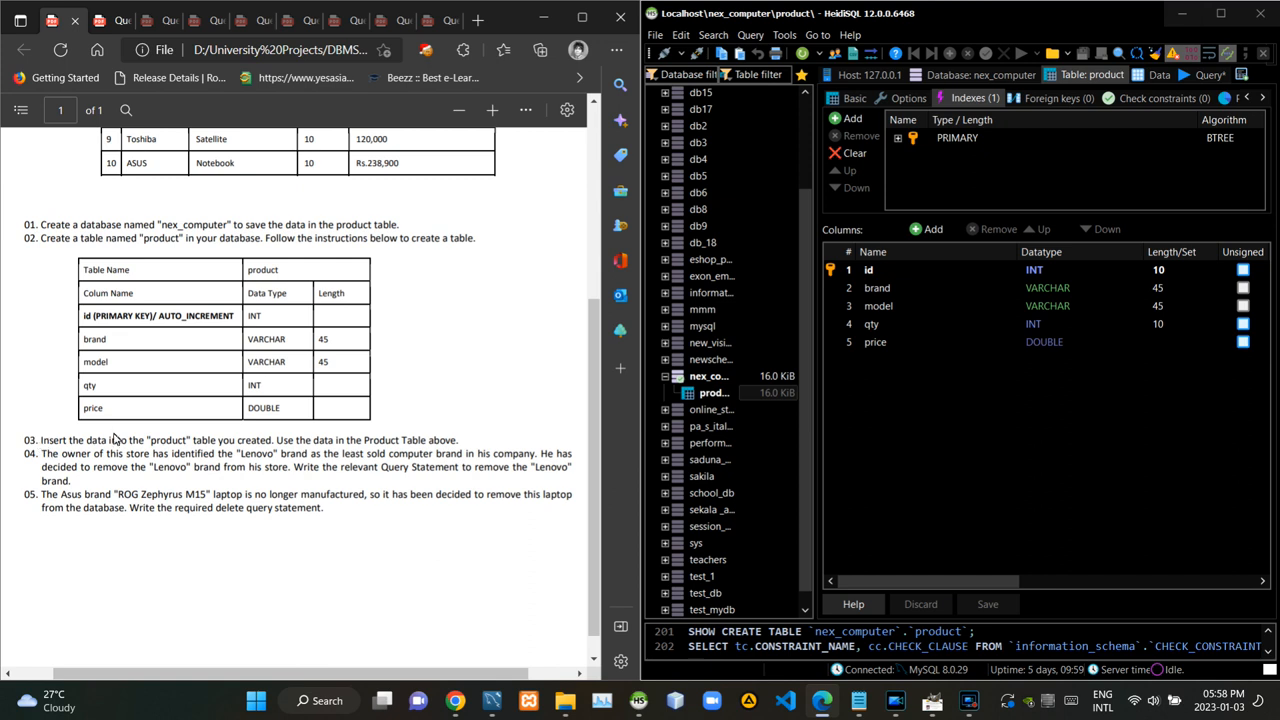
{"action": "mouse_move", "coordinate": [268, 450]}
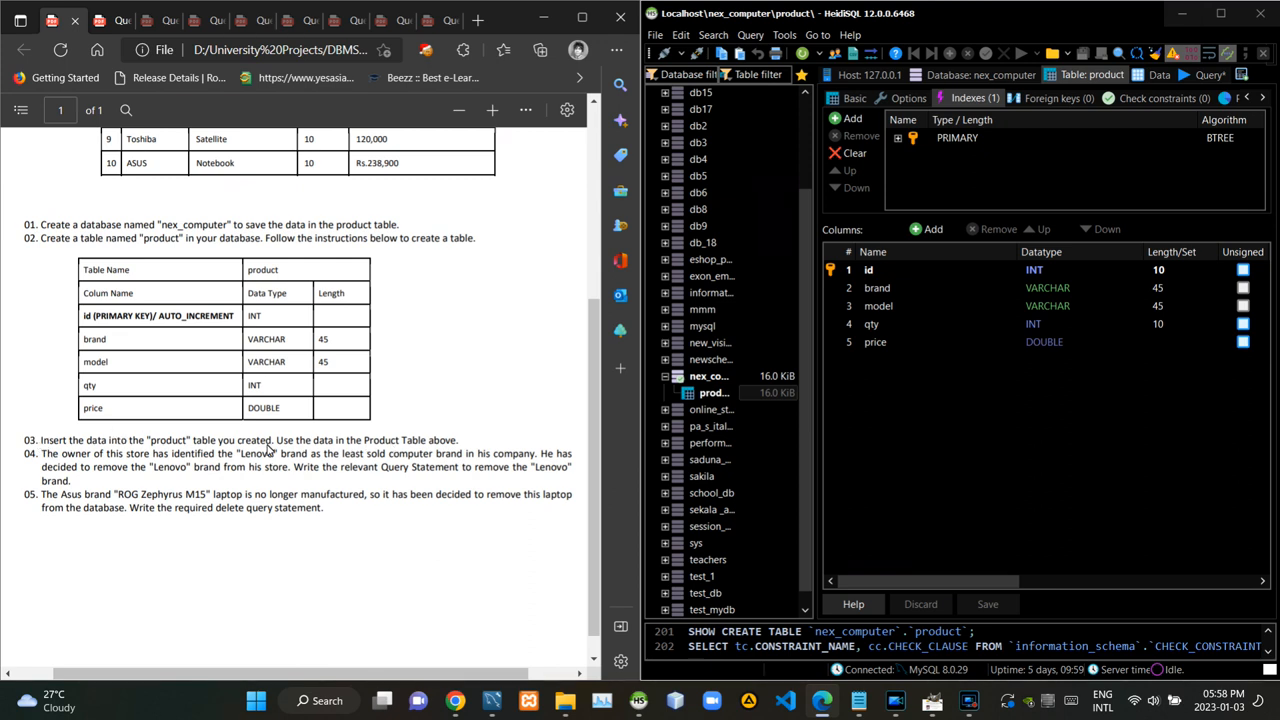
{"action": "mouse_move", "coordinate": [435, 456]}
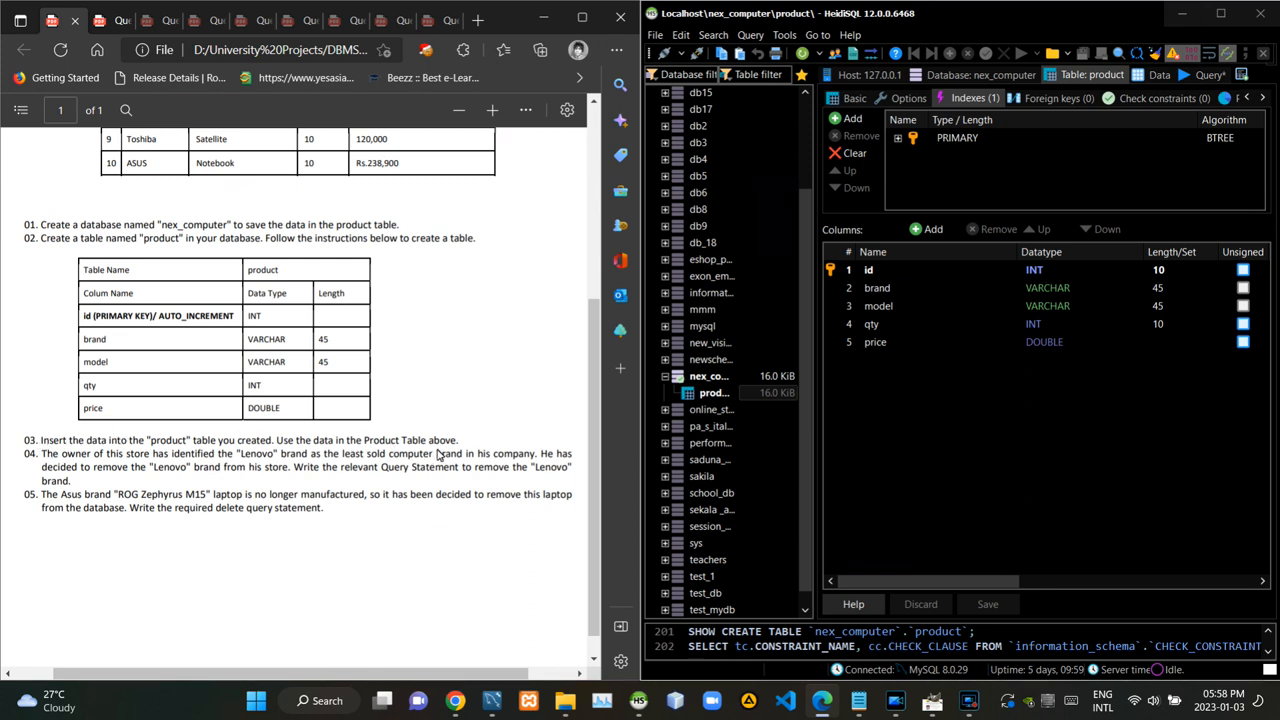
{"action": "mouse_move", "coordinate": [1068, 187]}
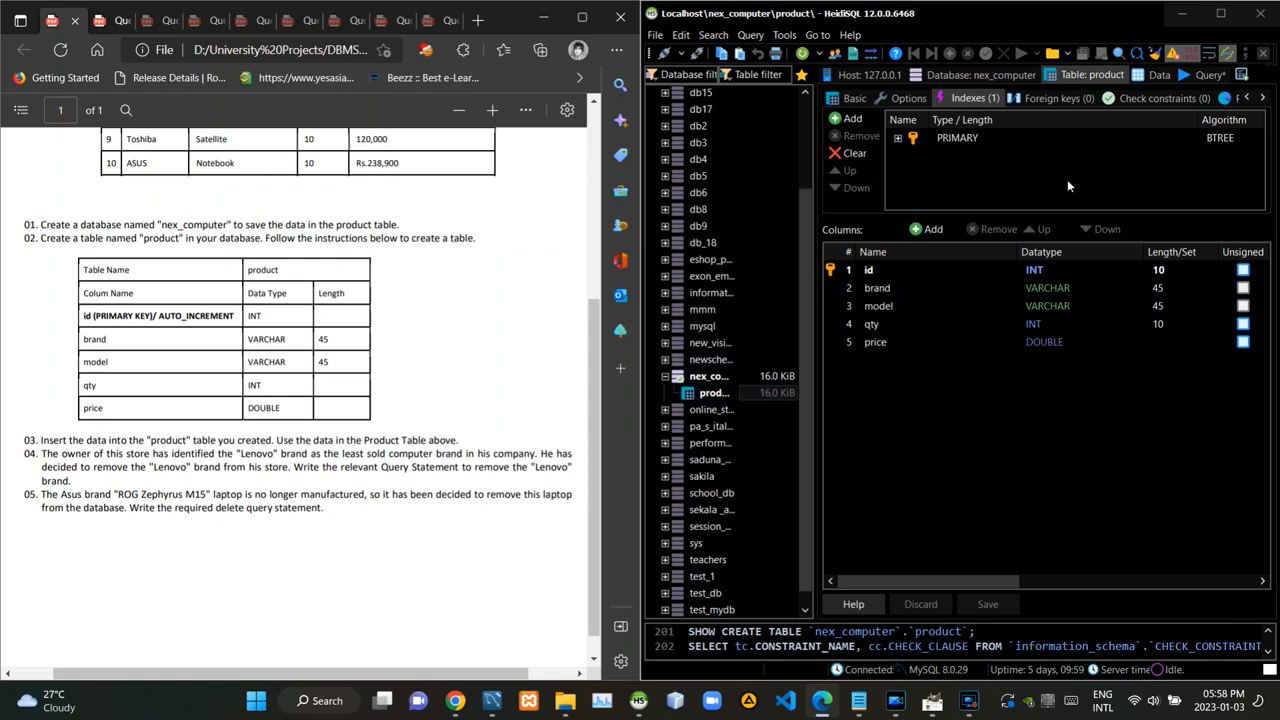
- Show the product table's Data grid and insert a new row for HP Pavilion
{"action": "left_click", "coordinate": [1158, 74]}
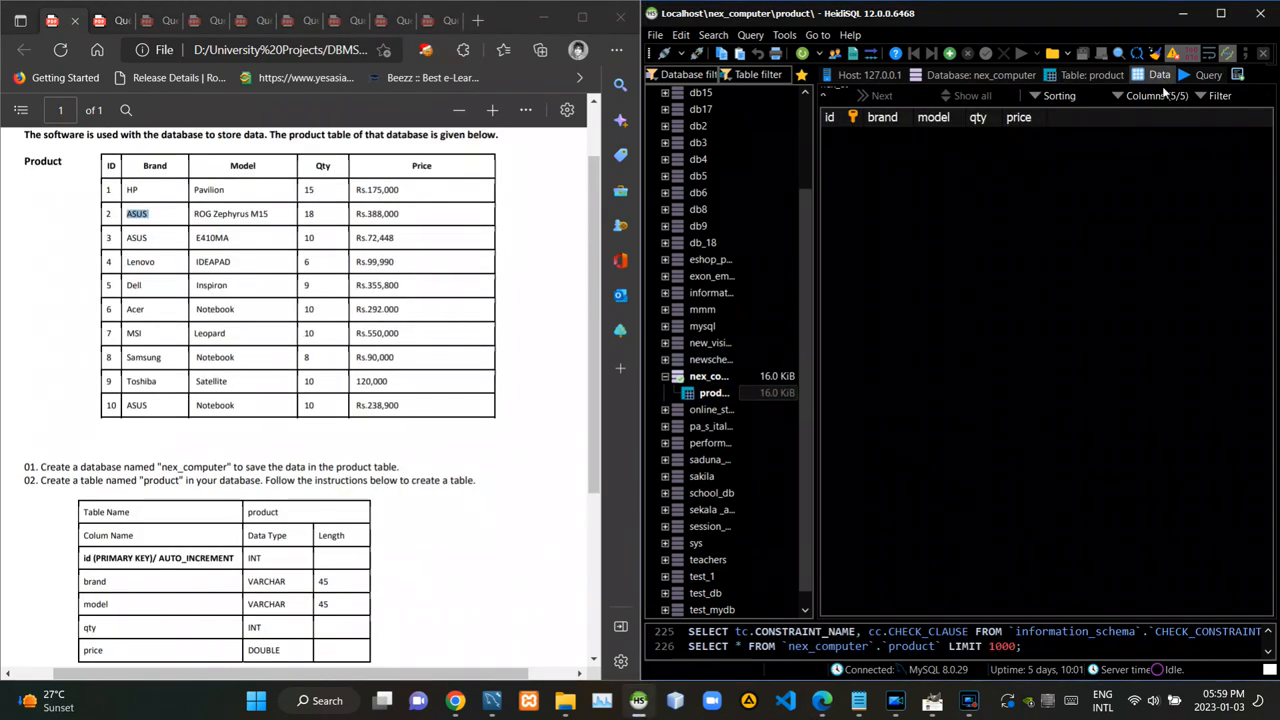
{"action": "left_click", "coordinate": [948, 53]}
{"action": "type", "text": "HP"}
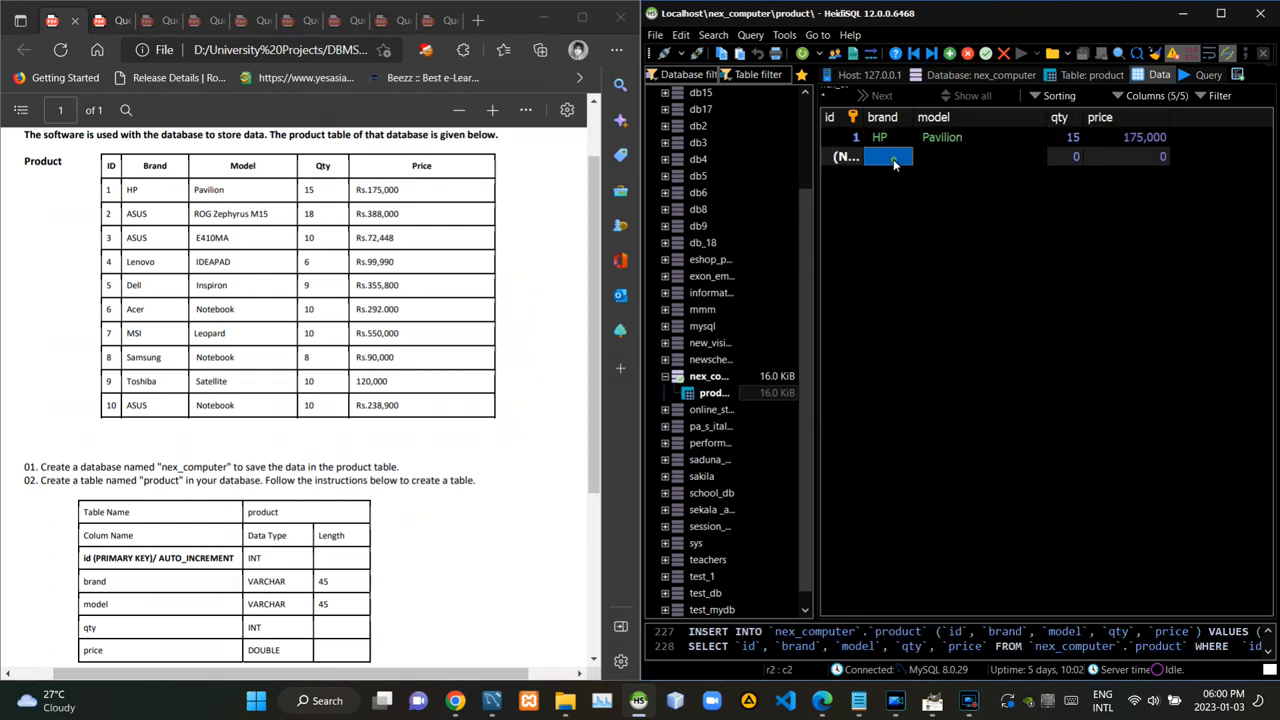
- Enter the ASUS ROG Zephyrus row (price 388000) and the ASUS E410MA row
{"action": "type", "text": "ASUS"}
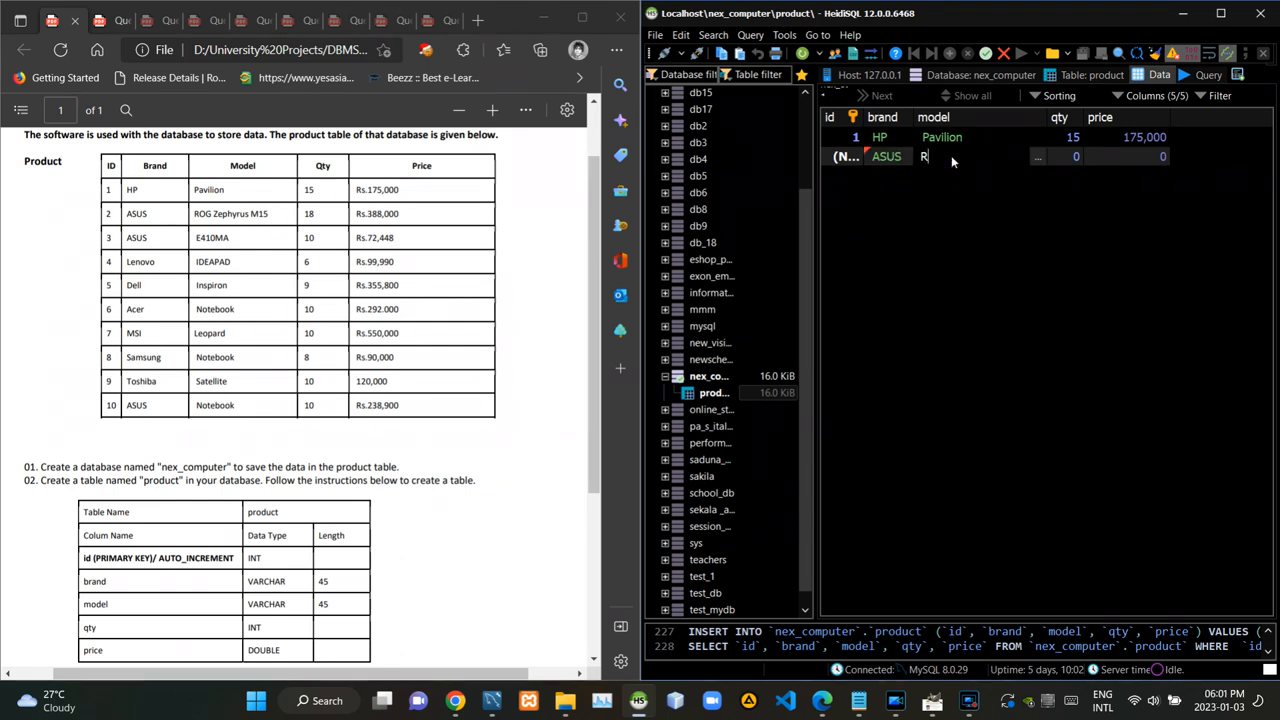
{"action": "type", "text": "OG Zephyrus"}
{"action": "left_click", "coordinate": [1059, 156]}
{"action": "type", "text": "18"}
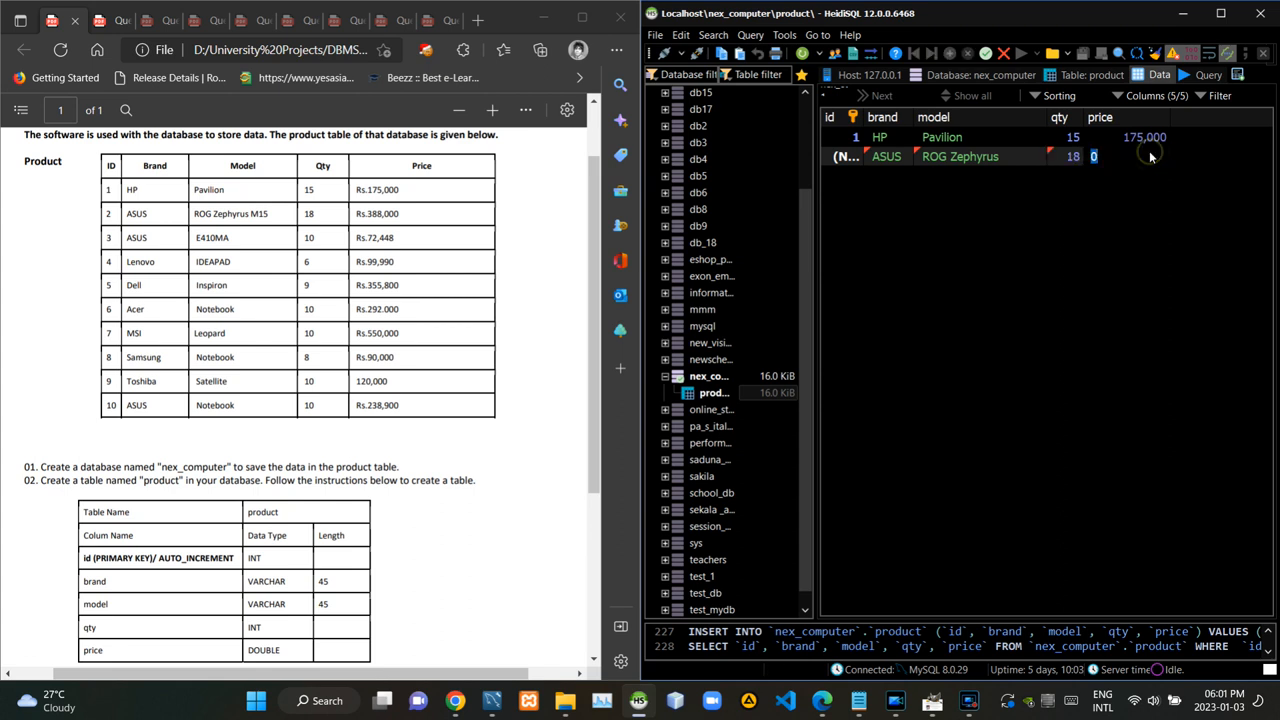
{"action": "type", "text": "3880000"}
{"action": "type", "text": "ASU"}
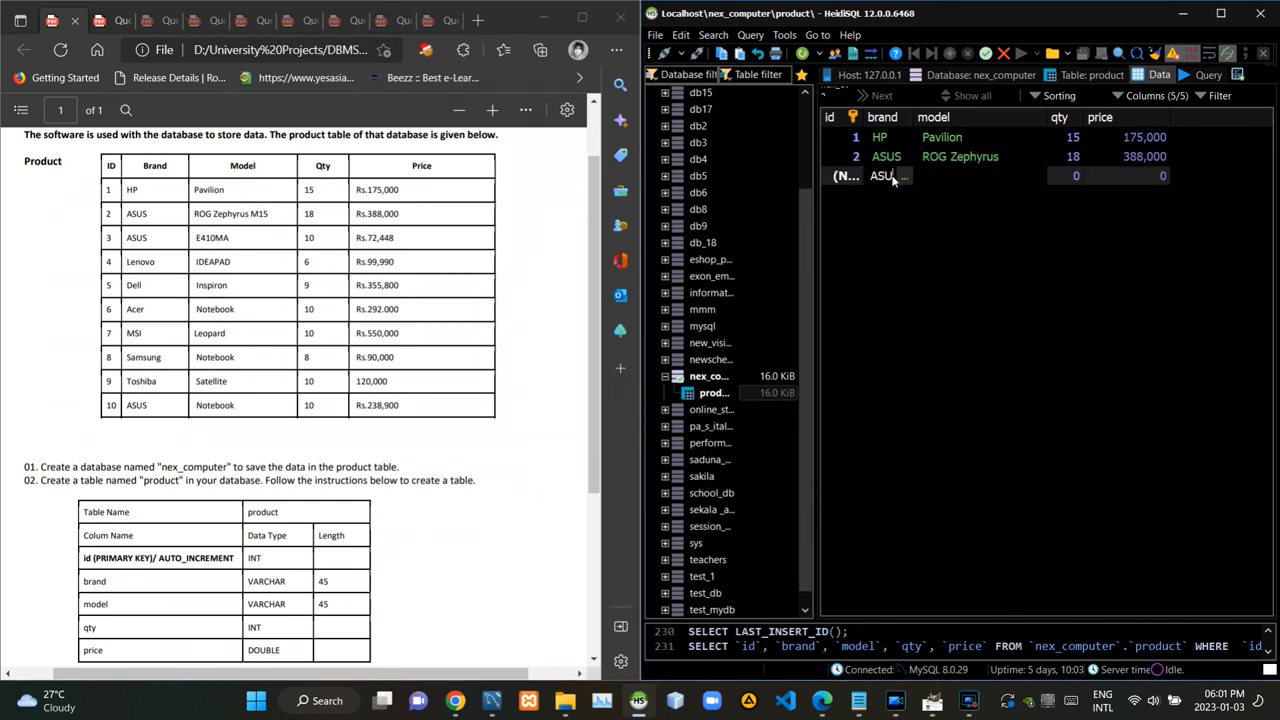
{"action": "type", "text": "E410MA"}
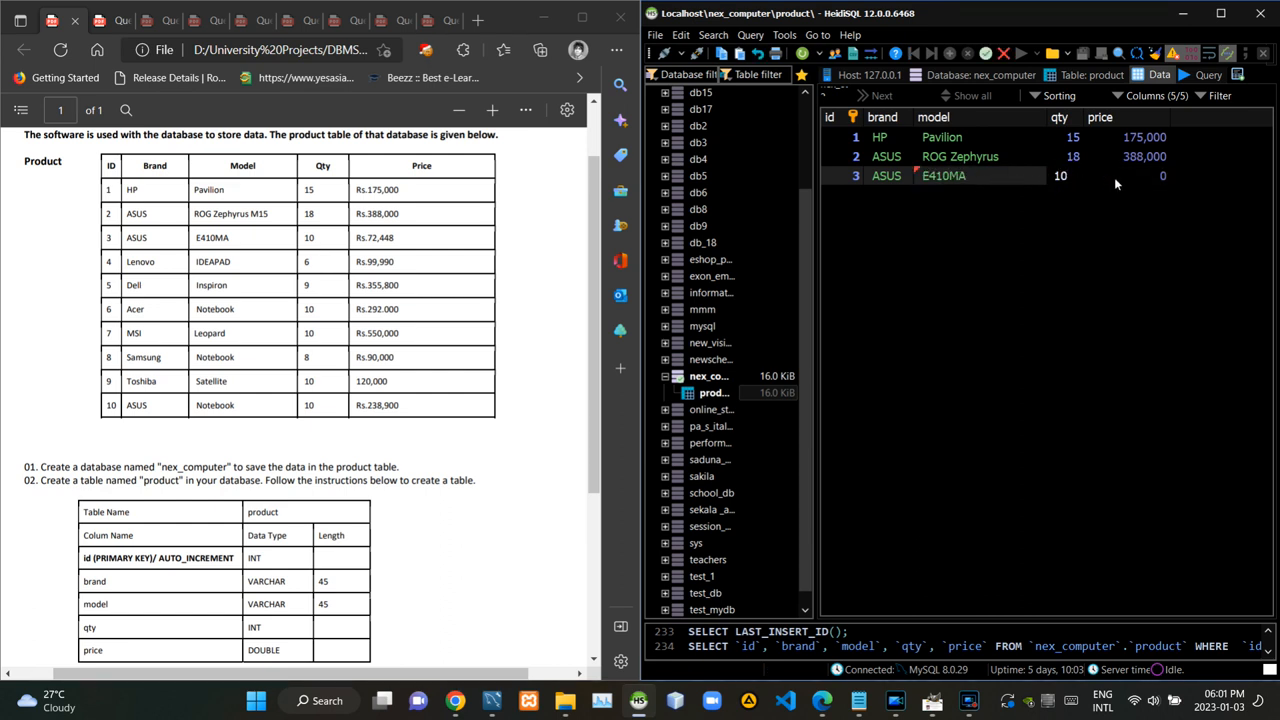
{"action": "left_click", "coordinate": [950, 53]}
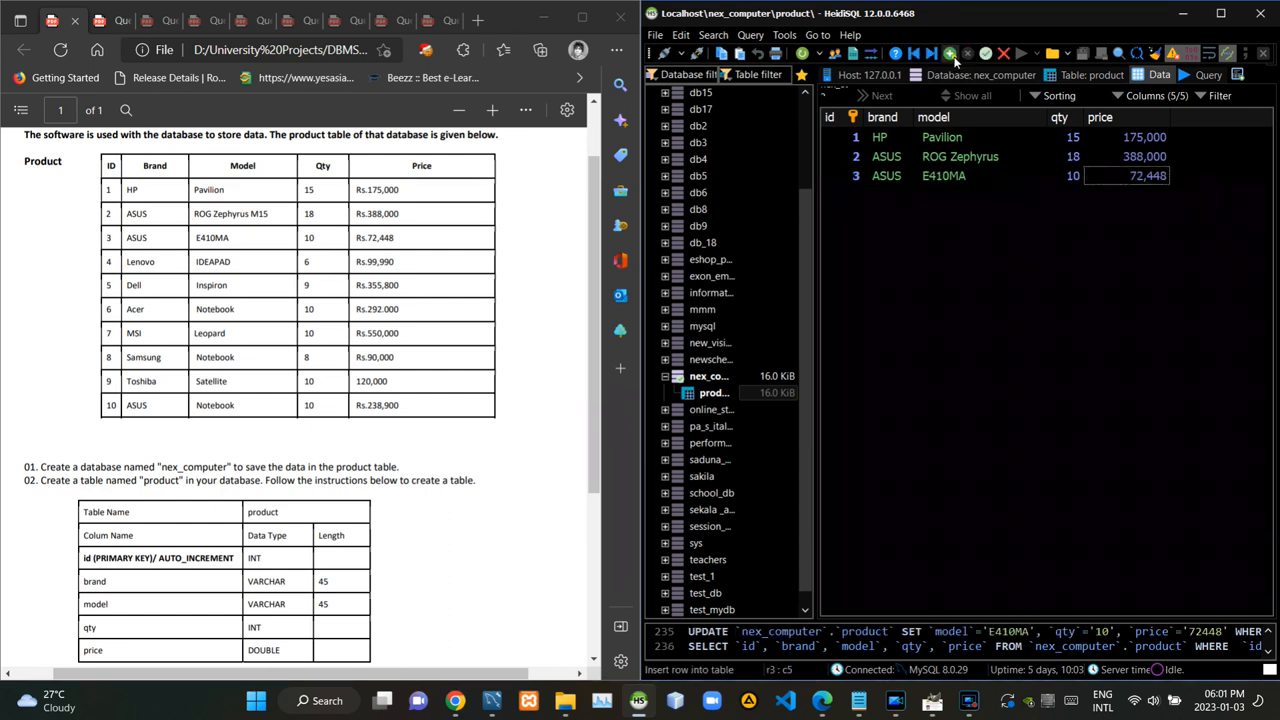
- Add the IdeaPad, Inspiron and Notebook rows, entering prices 29200, 90000 and 120000
{"action": "left_click", "coordinate": [950, 53]}
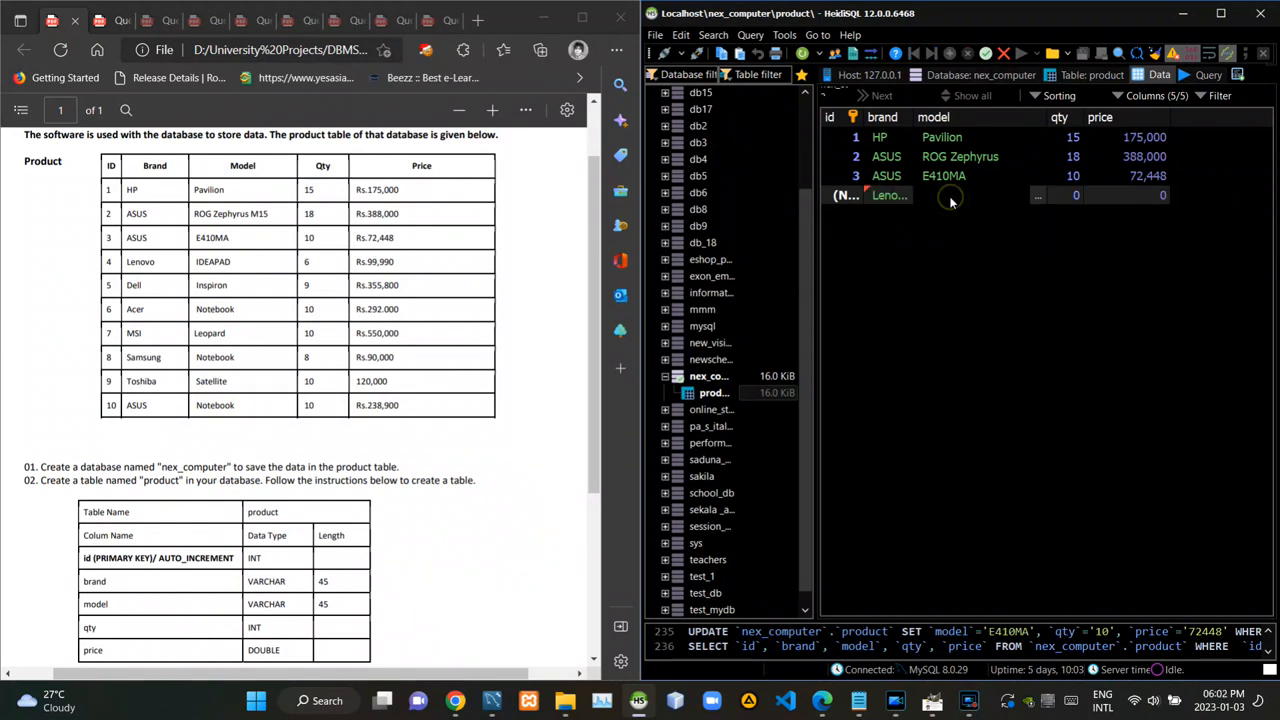
{"action": "type", "text": "IDEAPAD"}
{"action": "type", "text": "Dell"}
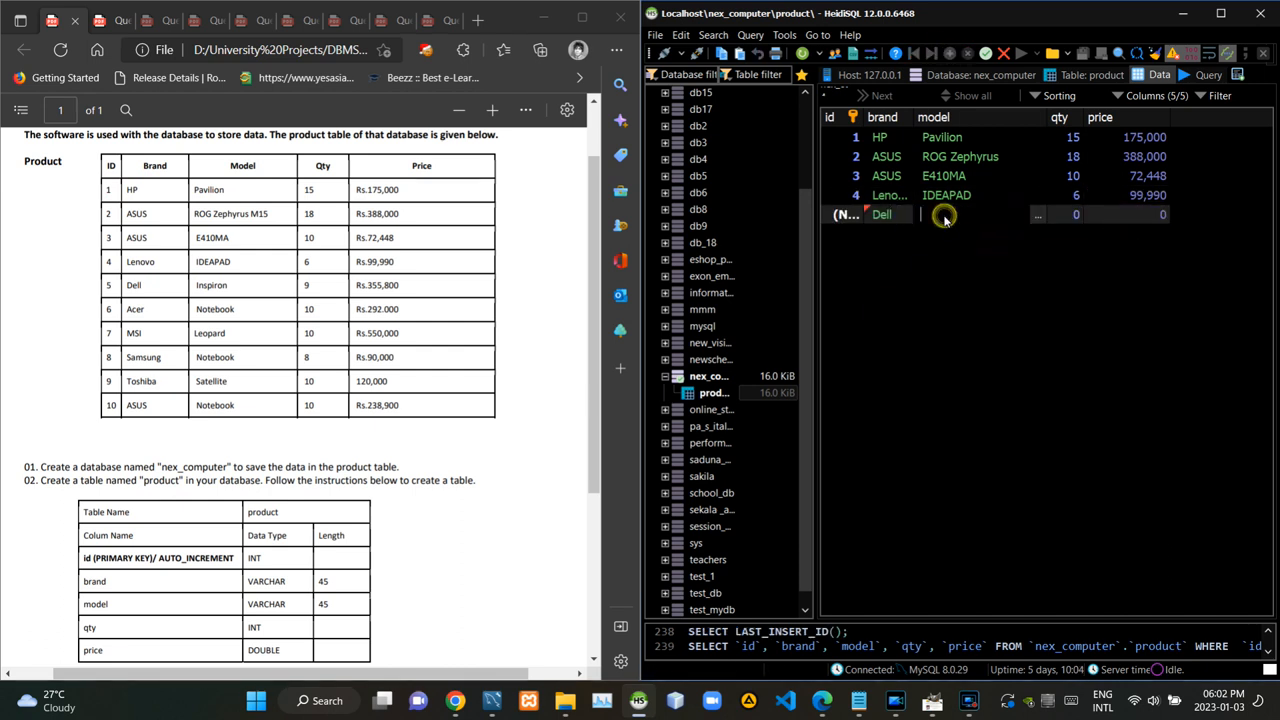
{"action": "type", "text": "Inspiron"}
{"action": "type", "text": "Acer"}
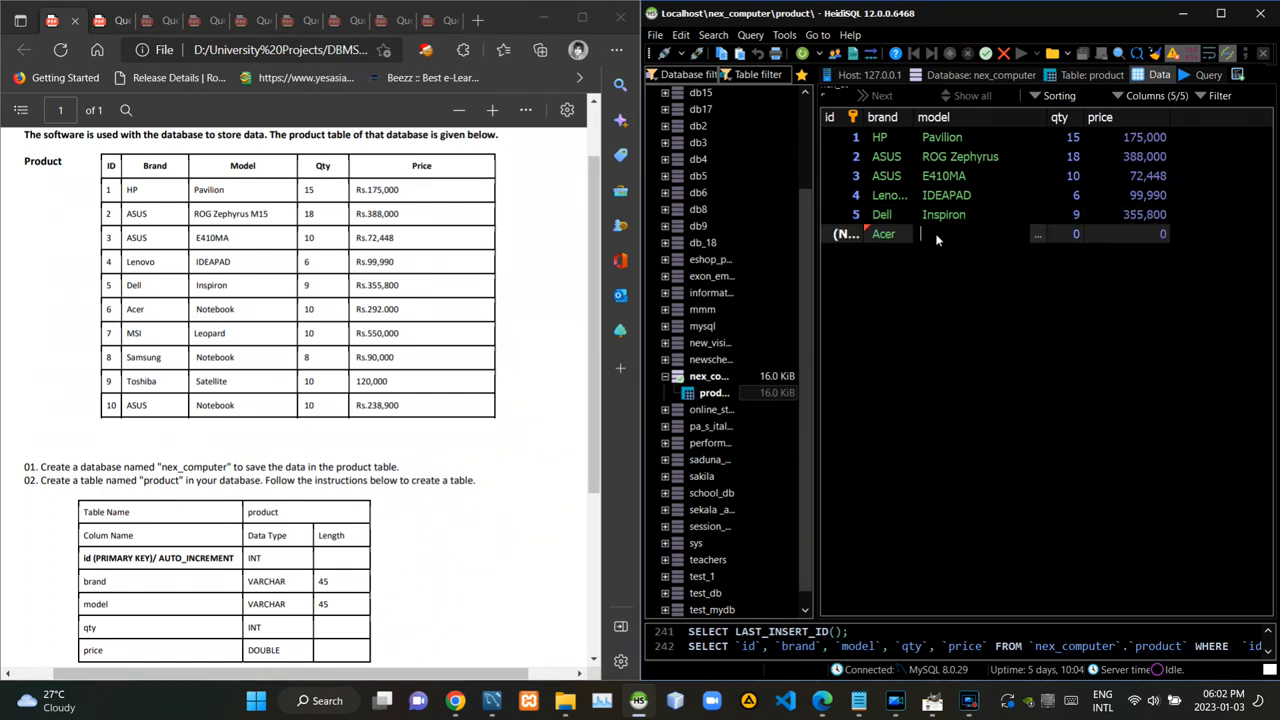
{"action": "type", "text": "Notebook"}
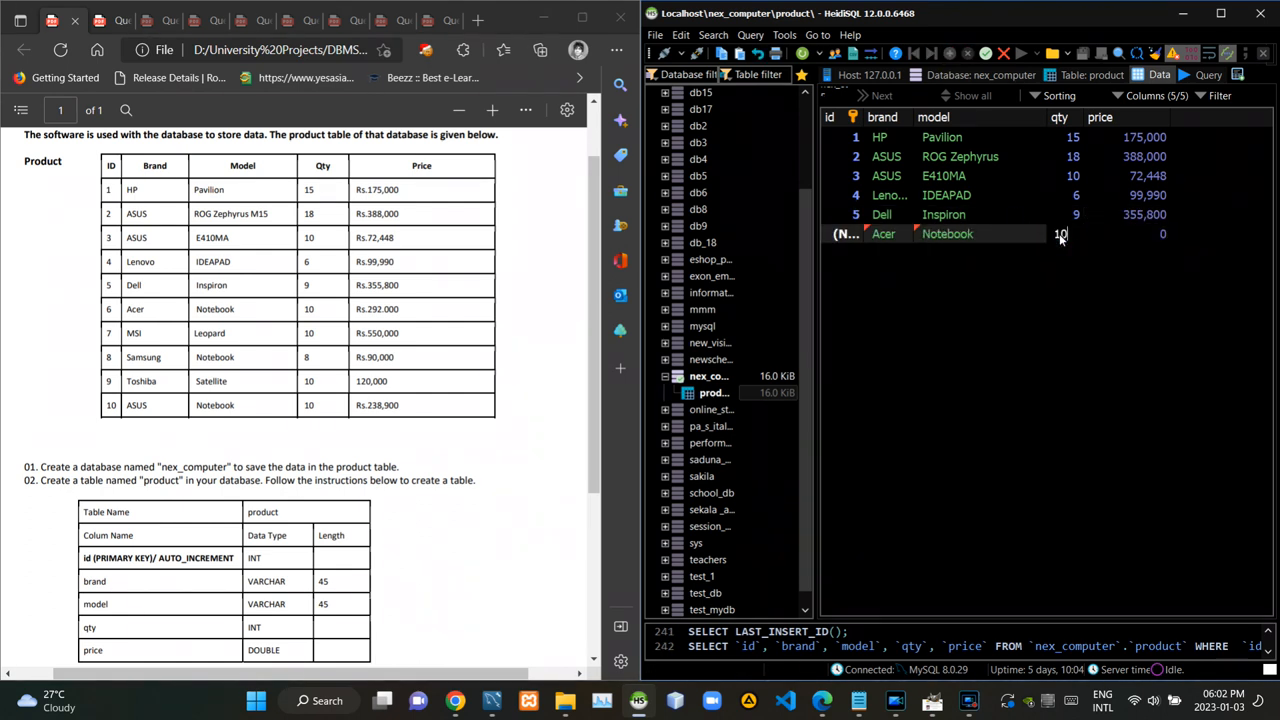
{"action": "type", "text": "29200"}
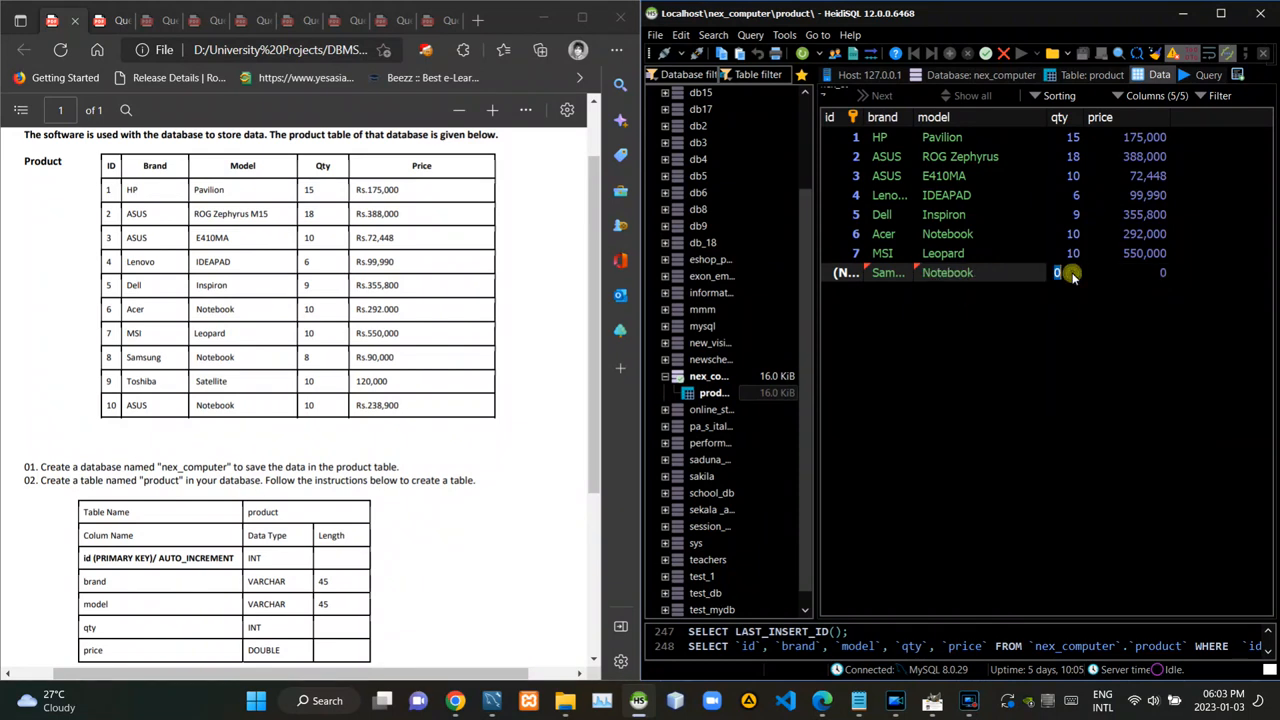
{"action": "type", "text": "900000"}
{"action": "type", "text": "Satellite"}
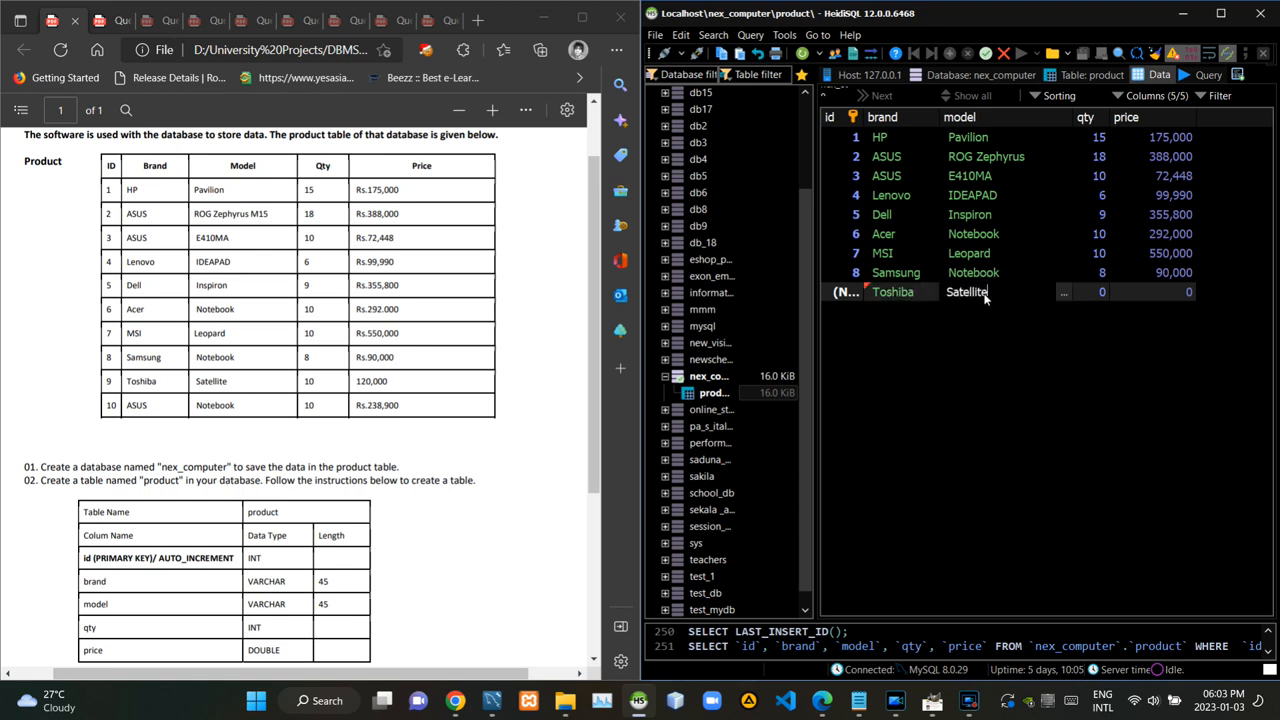
{"action": "type", "text": "1200000"}
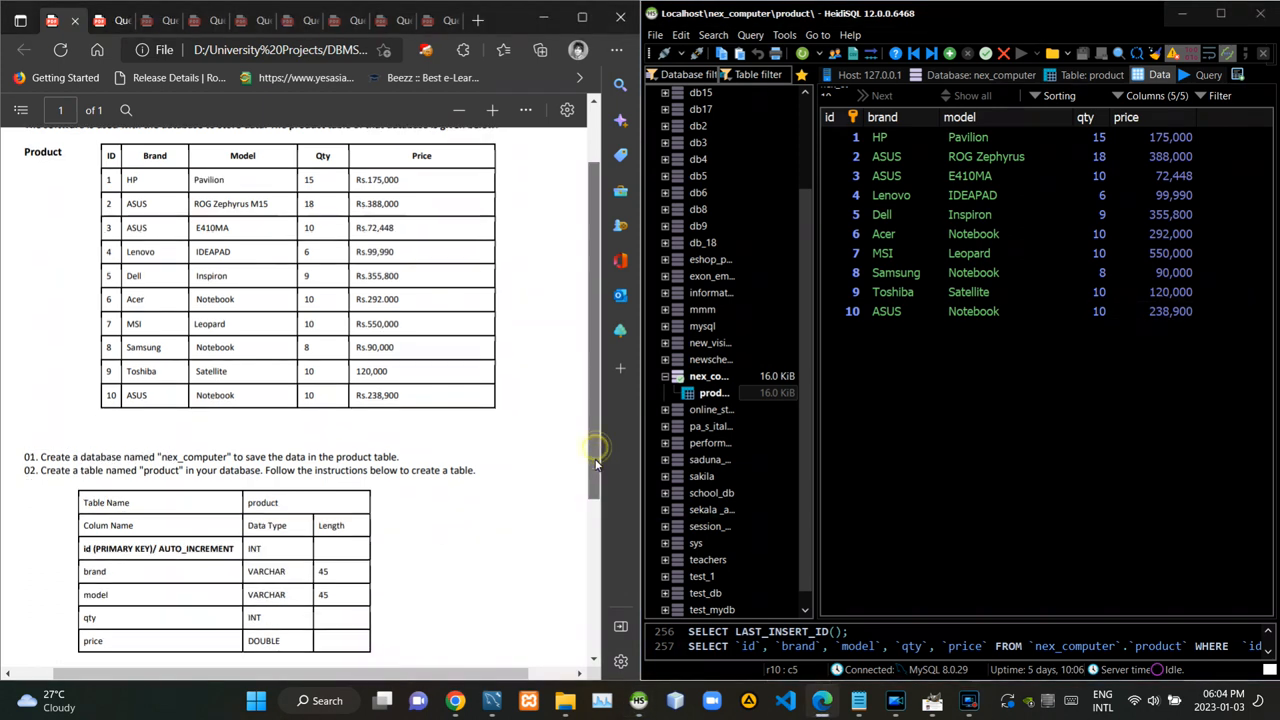
- Scroll the sheet to deletion tasks 04 and 05 and open a blank Query editor
{"action": "scroll", "scroll_direction": "down", "scroll_amount": 3}
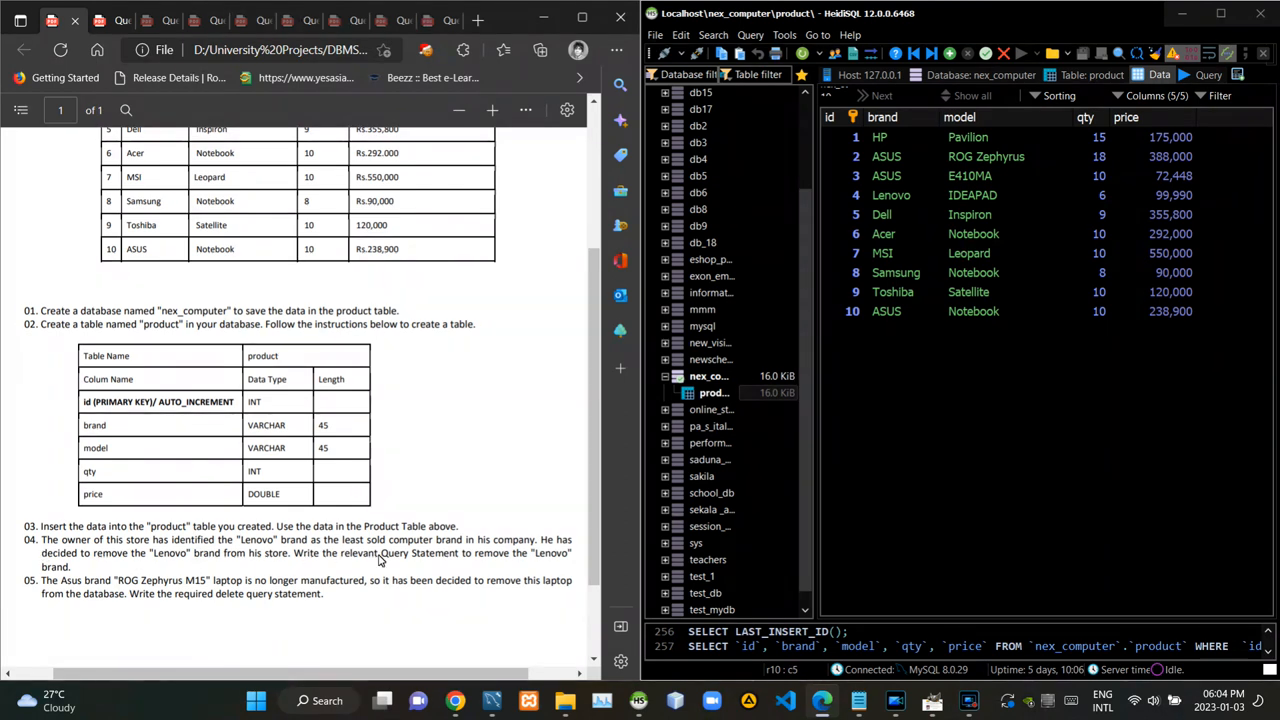
{"action": "left_click", "coordinate": [1208, 74]}
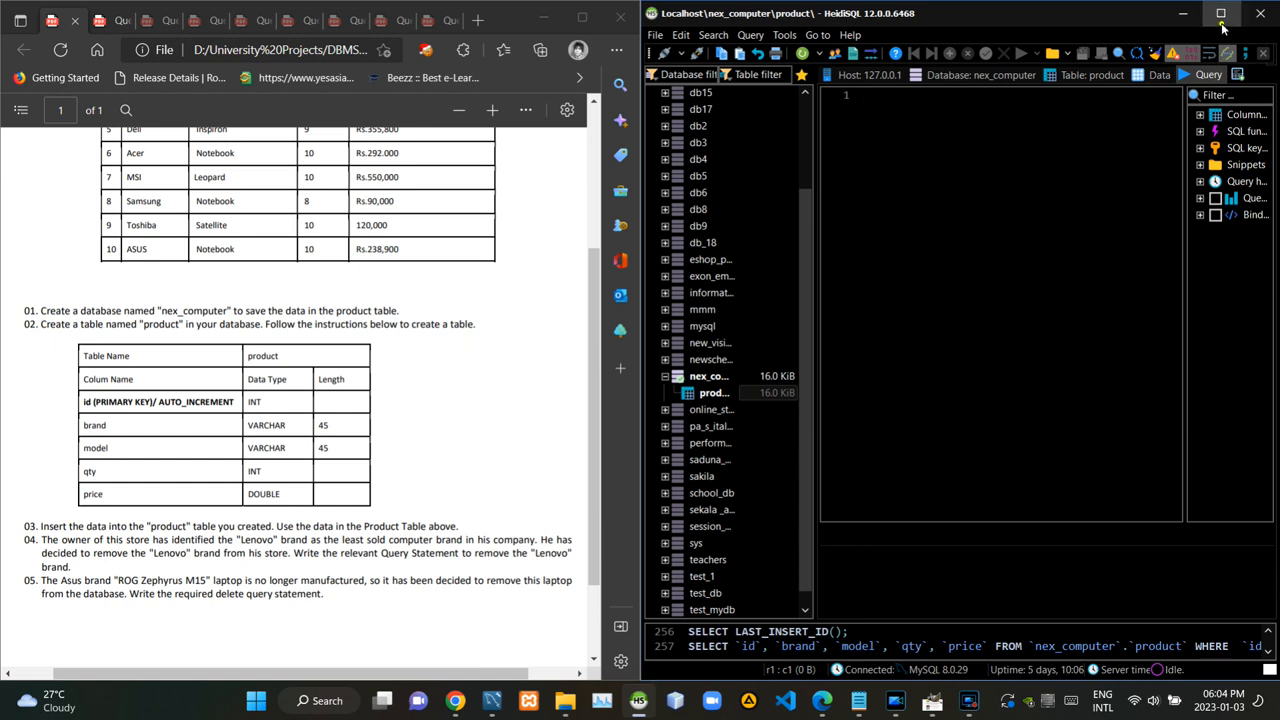
- Run DELETE FROM `nex_computer`.`product` WHERE brand='Lenovo' and check the remaining rows
{"action": "left_click", "coordinate": [1221, 13]}
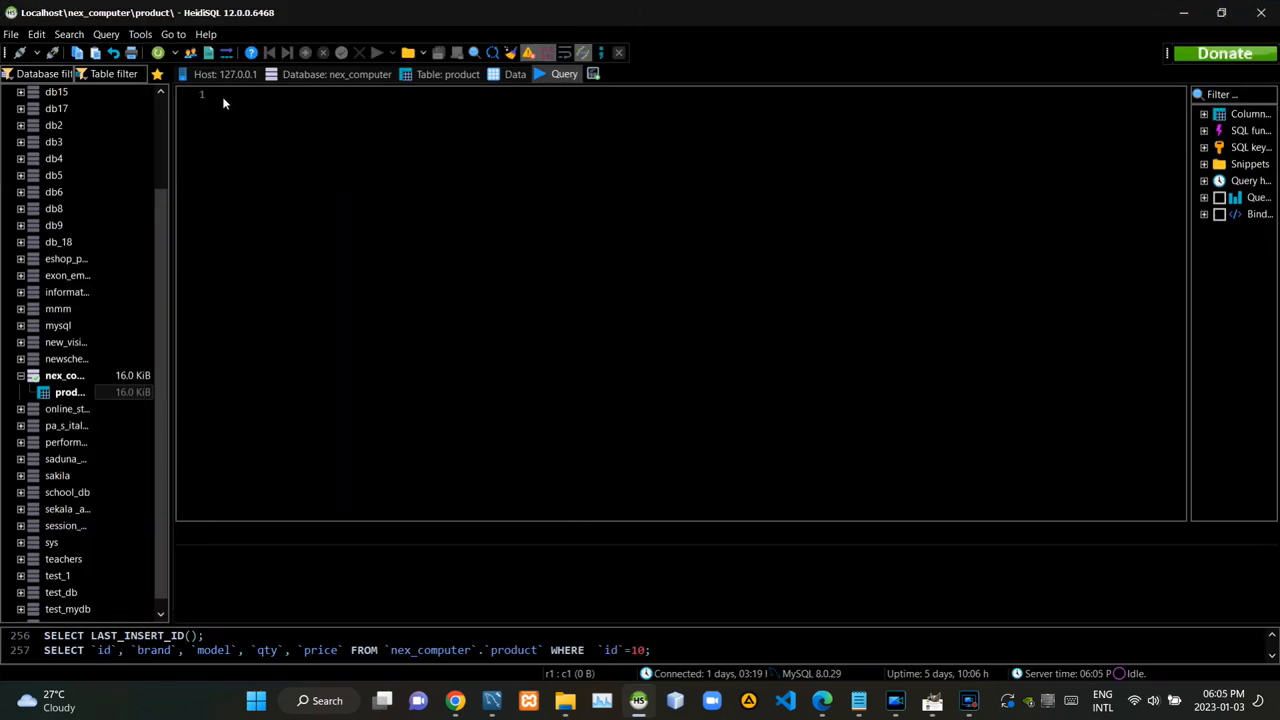
{"action": "type", "text": "DELETE FROM `nex_computer`.`product` WHERE brand='Lenovo';"}
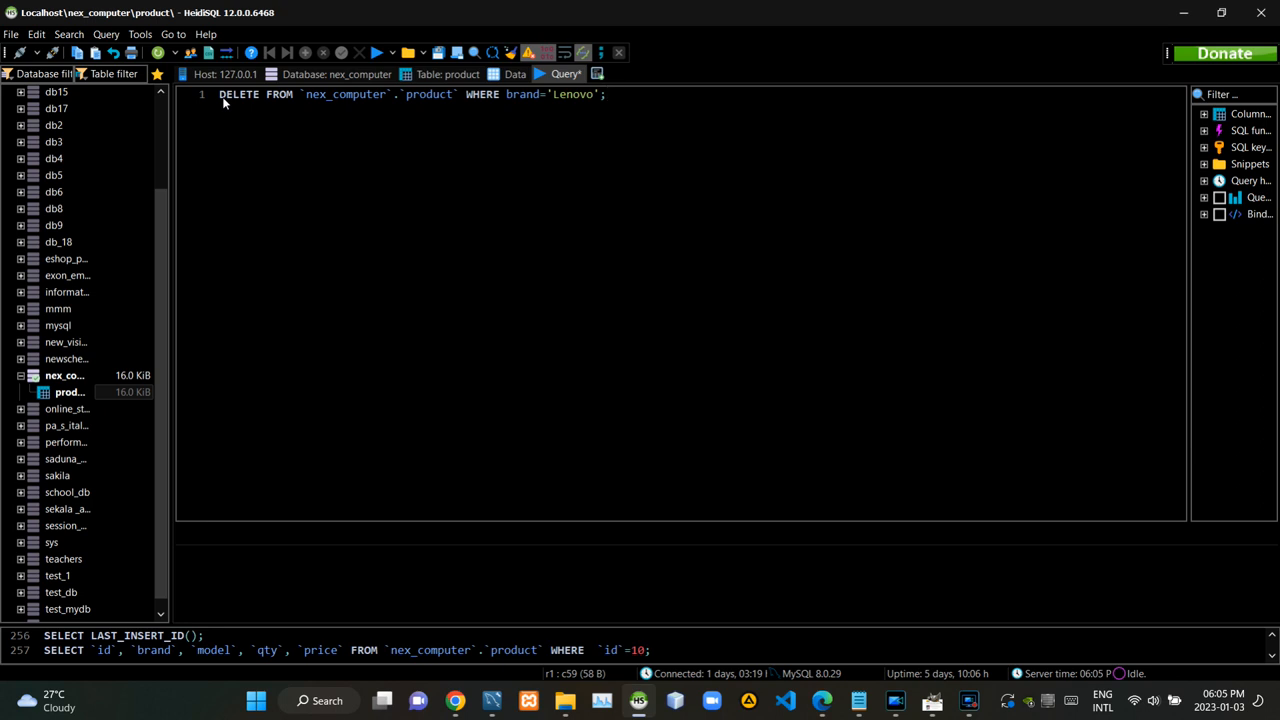
{"action": "left_click", "coordinate": [377, 52]}
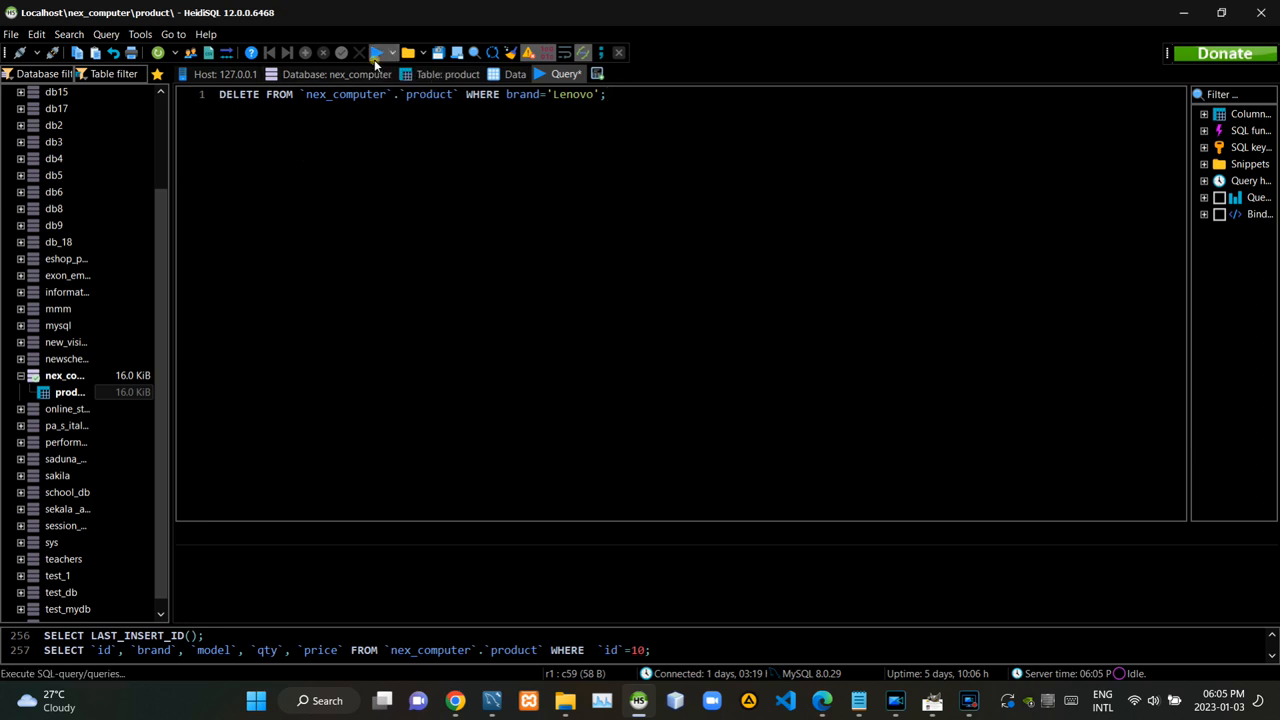
{"action": "left_click", "coordinate": [377, 53]}
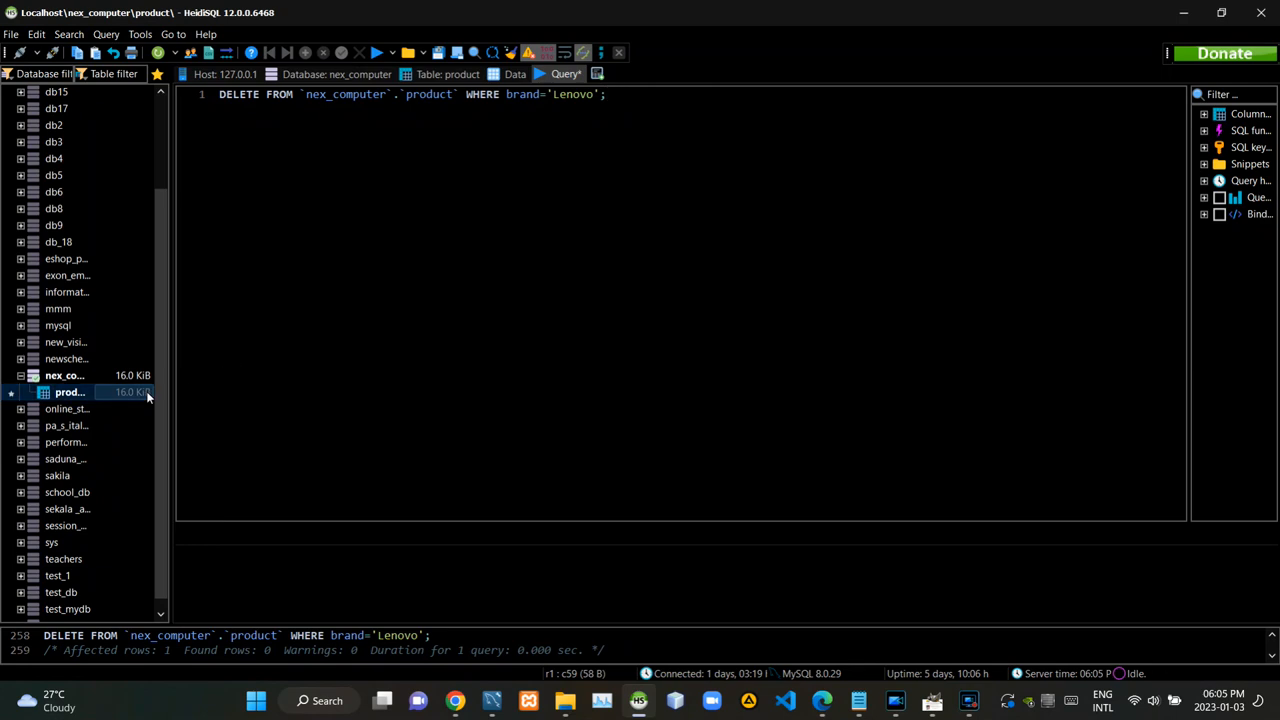
{"action": "left_click", "coordinate": [515, 73]}
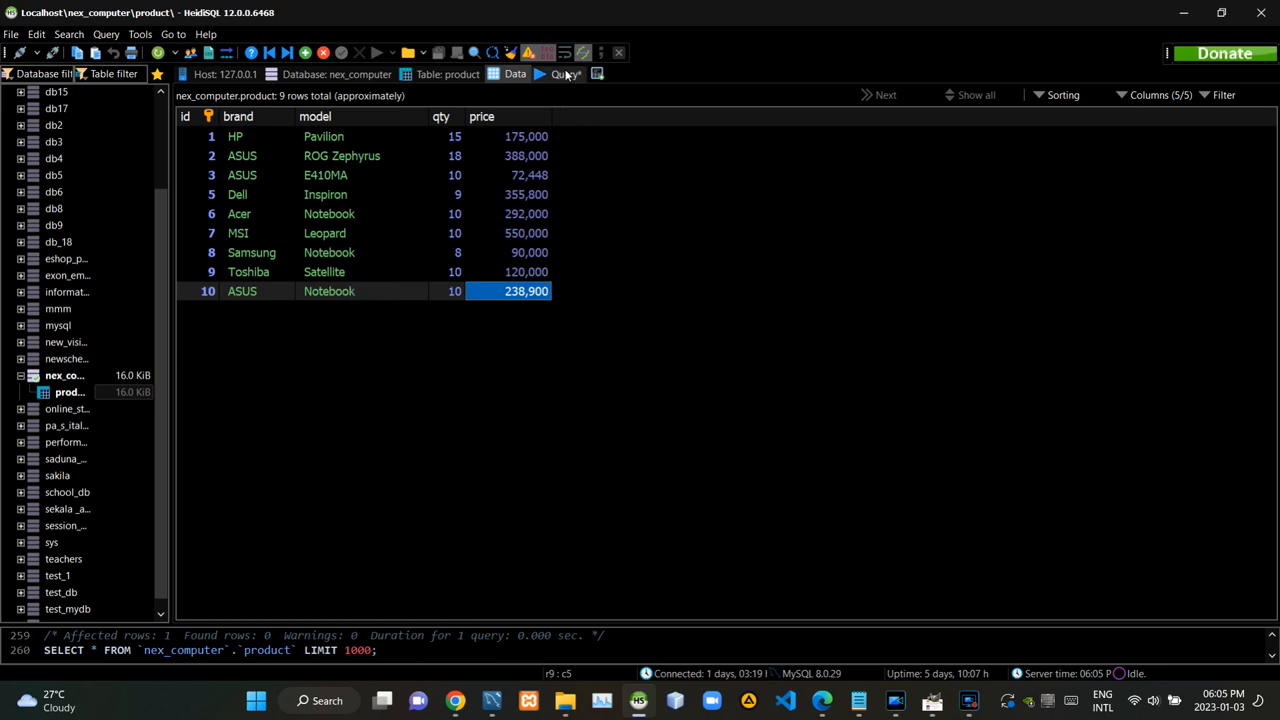
{"action": "left_click", "coordinate": [565, 73]}
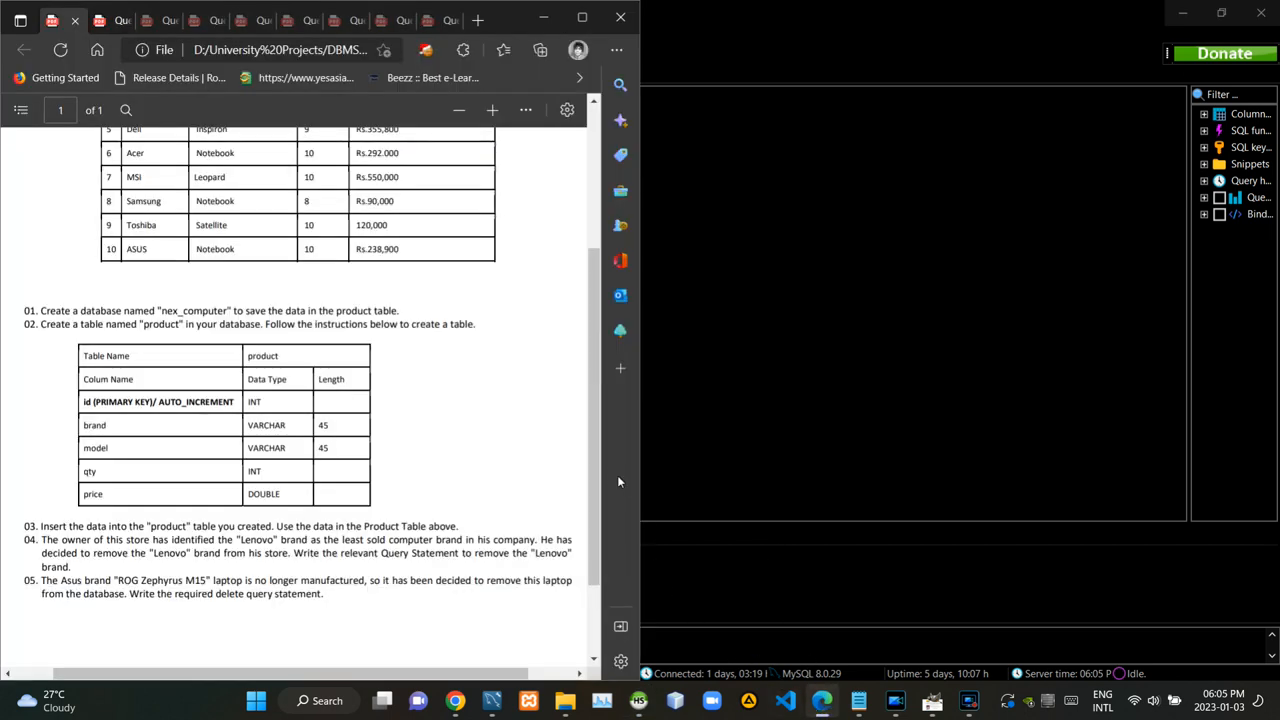
- Run the DELETE for brand 'ASUS' and model 'ROG Zephyrus M15', then refresh the Data view
{"action": "scroll", "scroll_direction": "down", "scroll_amount": 3}
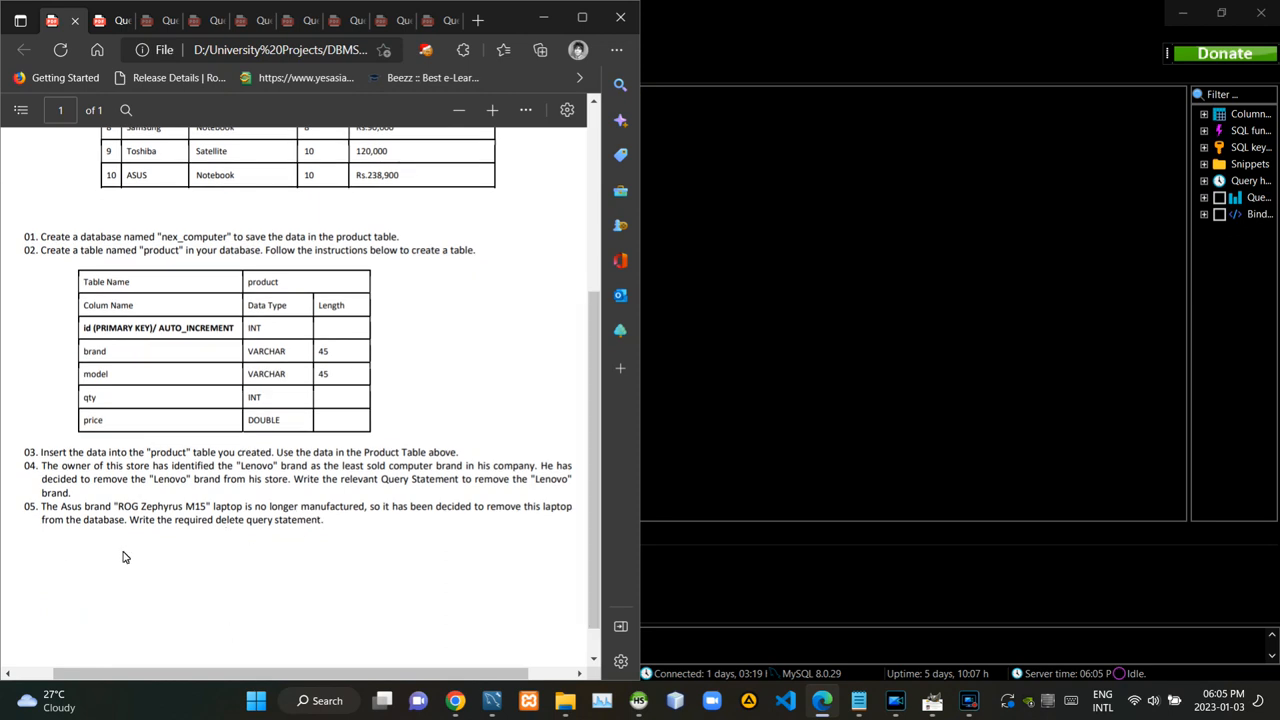
{"action": "mouse_move", "coordinate": [276, 551]}
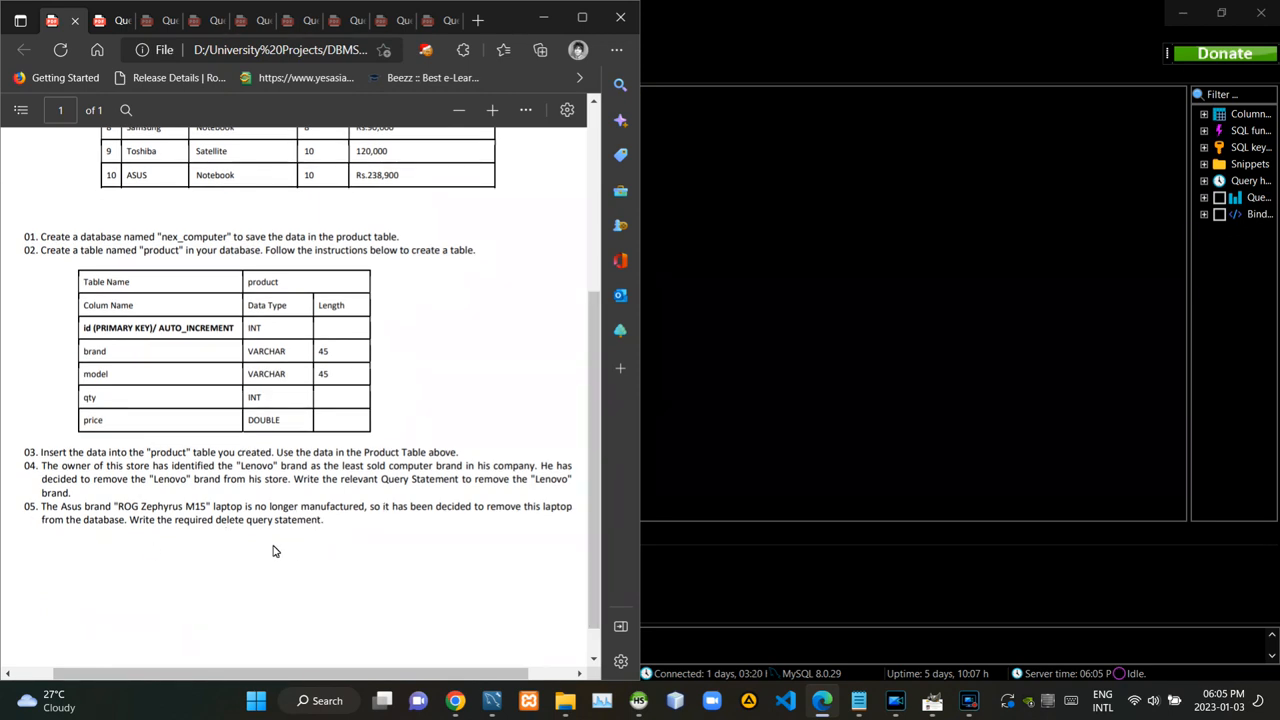
{"action": "mouse_move", "coordinate": [221, 547]}
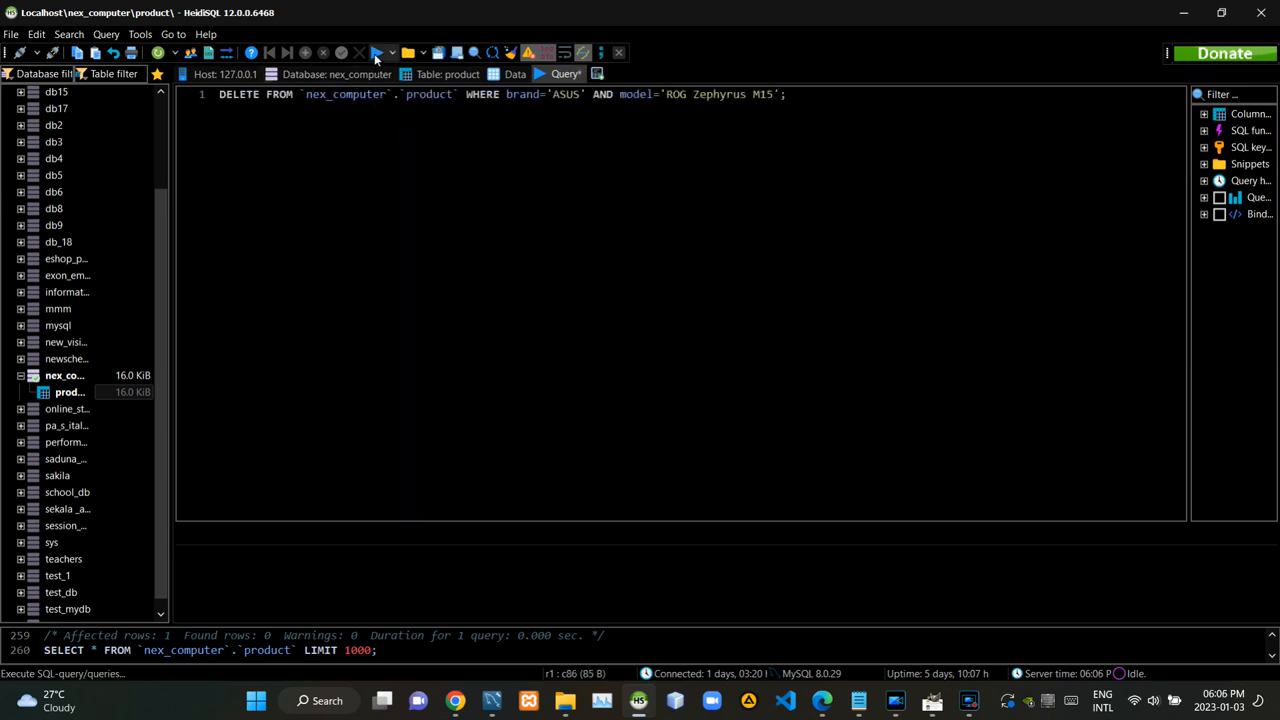
{"action": "left_click", "coordinate": [377, 53]}
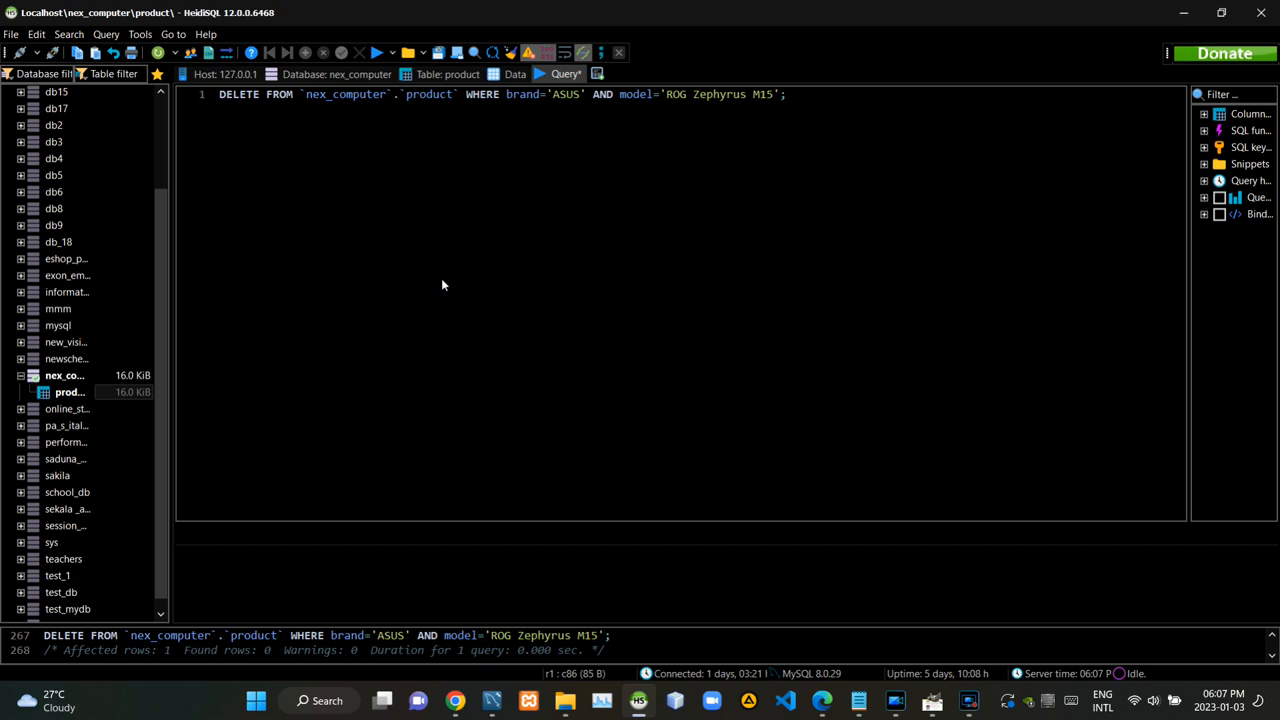
{"action": "left_click", "coordinate": [70, 391]}
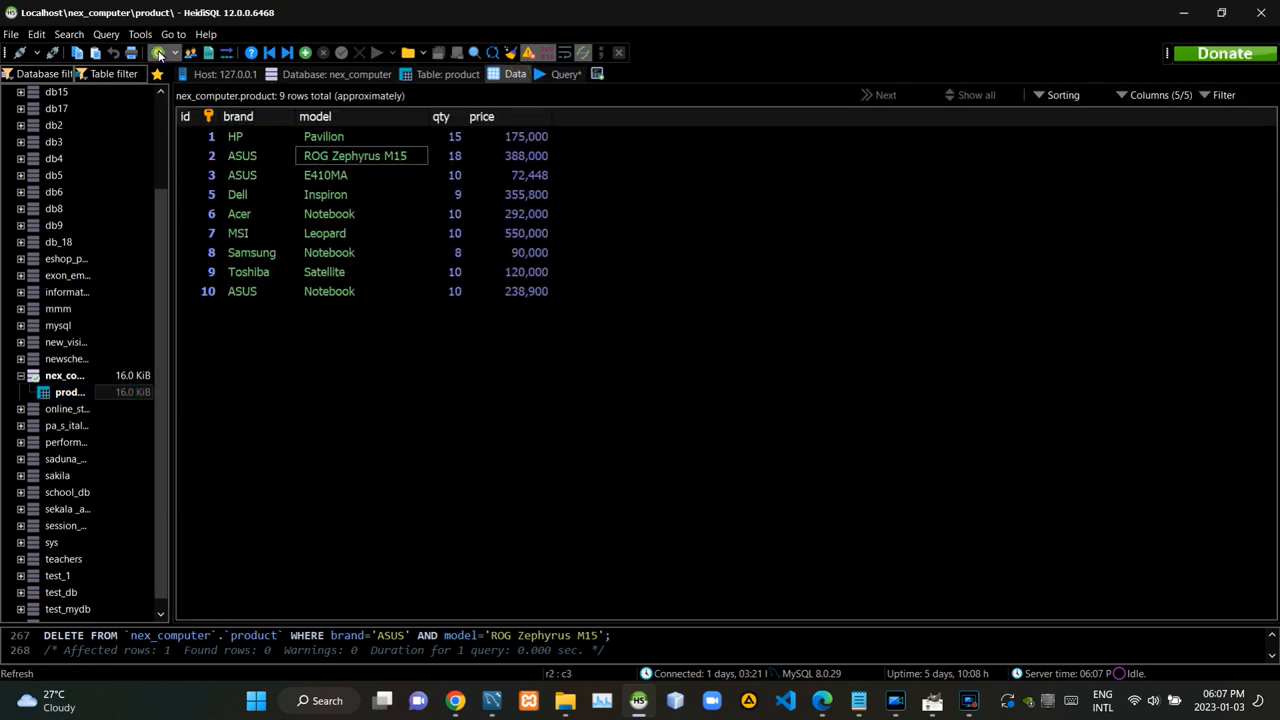
{"action": "left_click", "coordinate": [157, 53]}
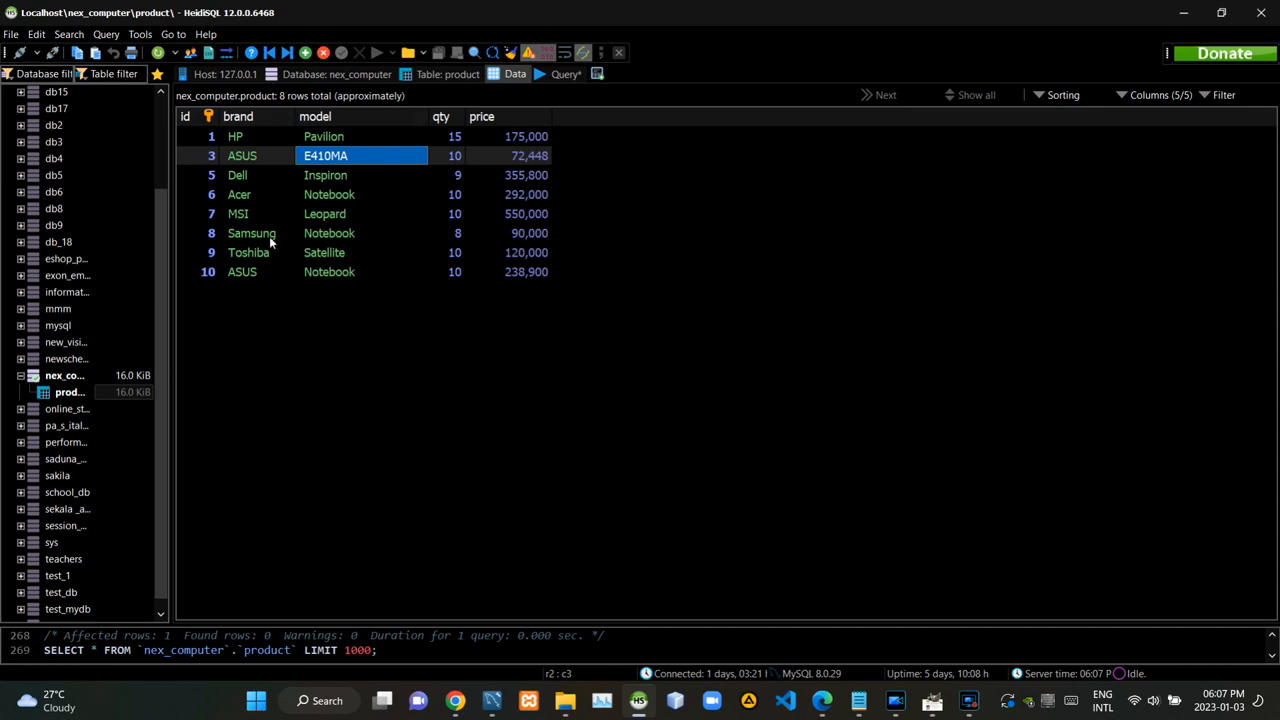